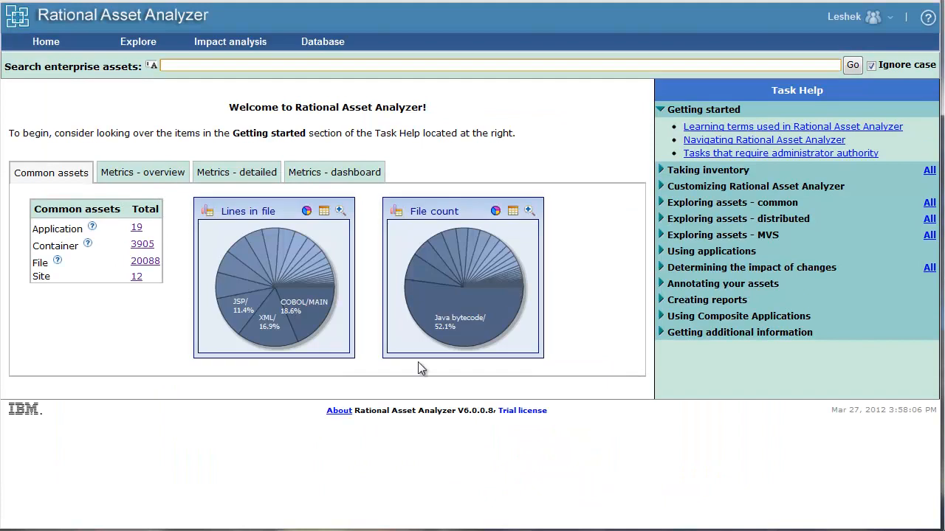
{"action": "mouse_move", "coordinate": [234, 466]}
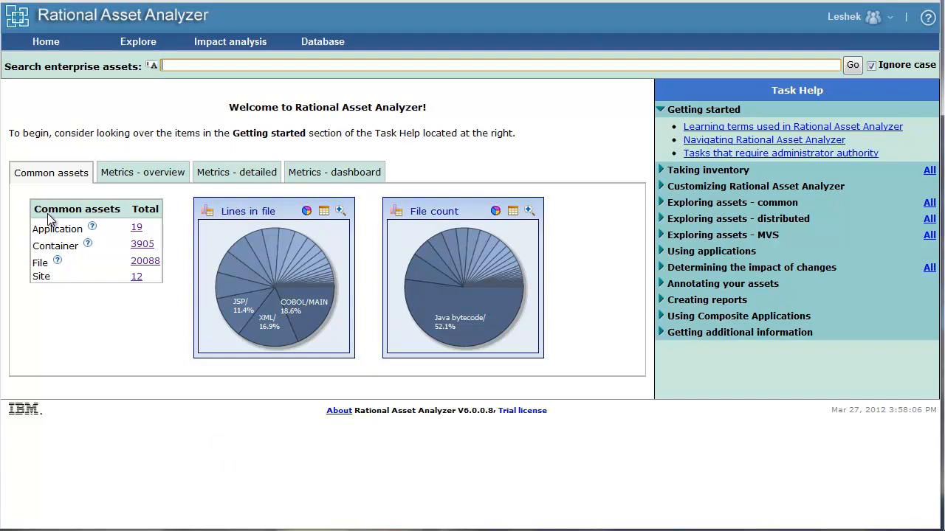
Show the Explore > MVS assets overview with run time, program and data asset totals.
{"action": "left_click", "coordinate": [138, 42]}
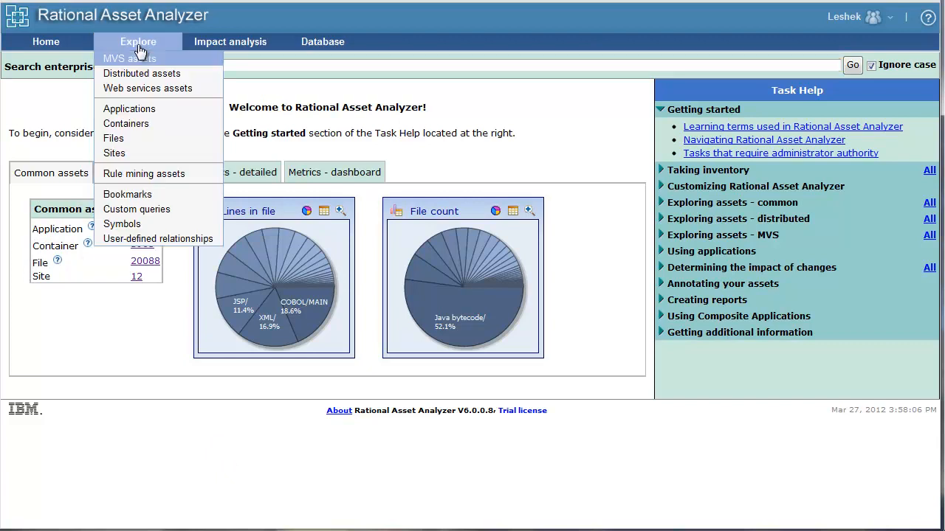
{"action": "left_click", "coordinate": [128, 59]}
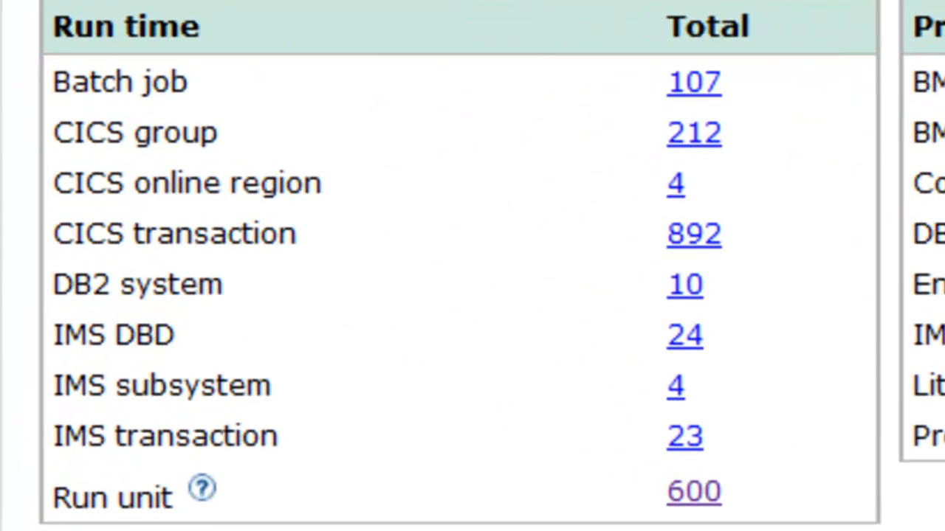
{"action": "mouse_move", "coordinate": [465, 428]}
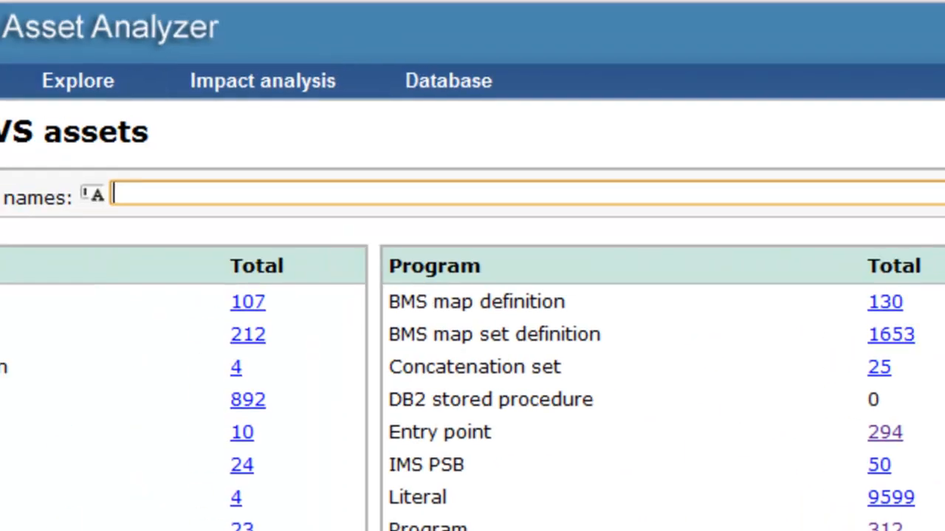
{"action": "left_click", "coordinate": [133, 44]}
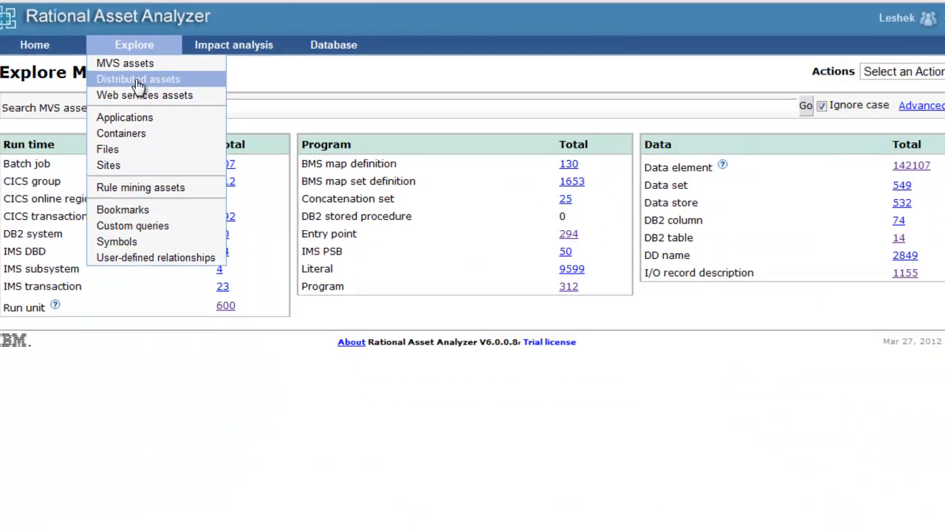
View the distributed assets overview, then the web service assets overview with WSDL, service and endpoint totals.
{"action": "left_click", "coordinate": [139, 79]}
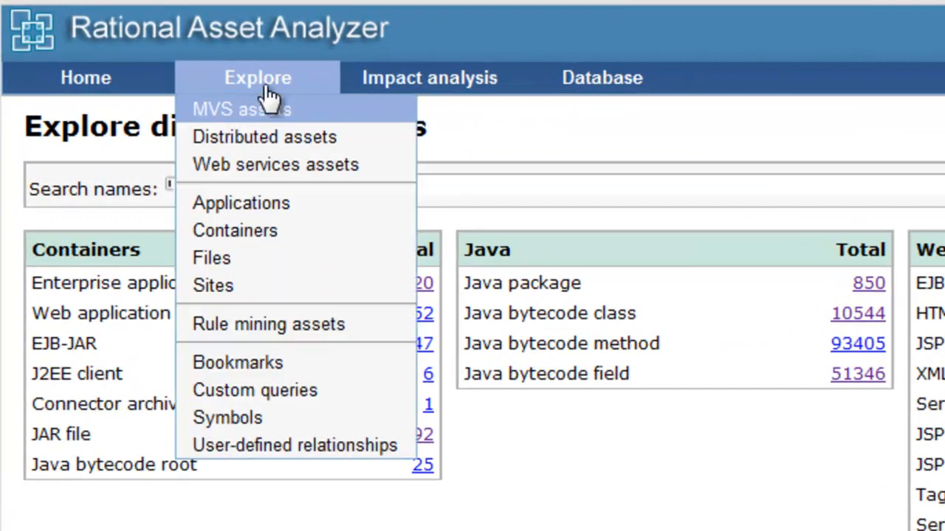
{"action": "left_click", "coordinate": [275, 164]}
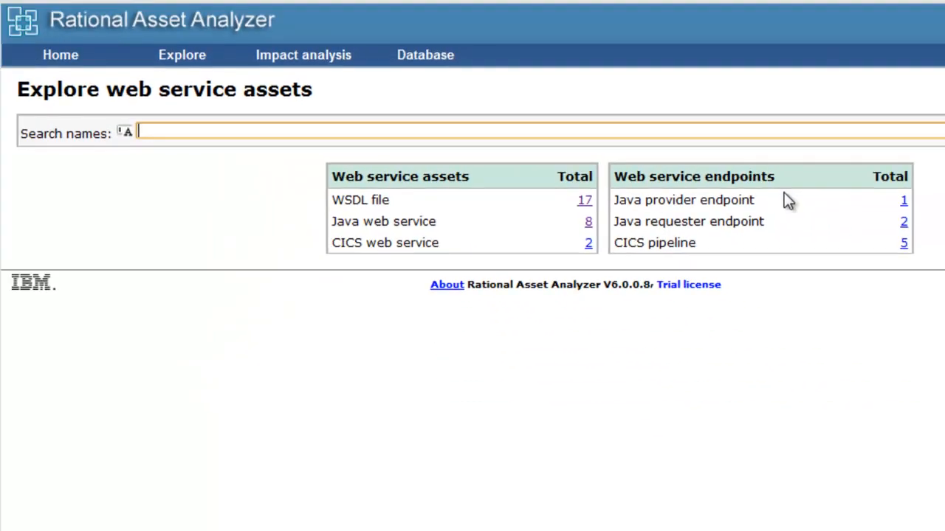
Browse rule mining assets and custom queries, then the list of four user-defined relationships.
{"action": "left_click", "coordinate": [181, 55]}
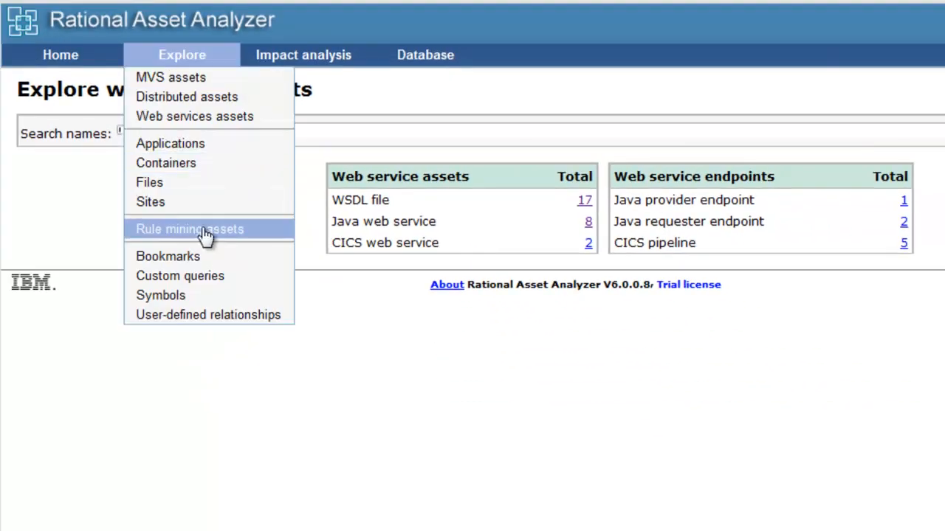
{"action": "left_click", "coordinate": [189, 228]}
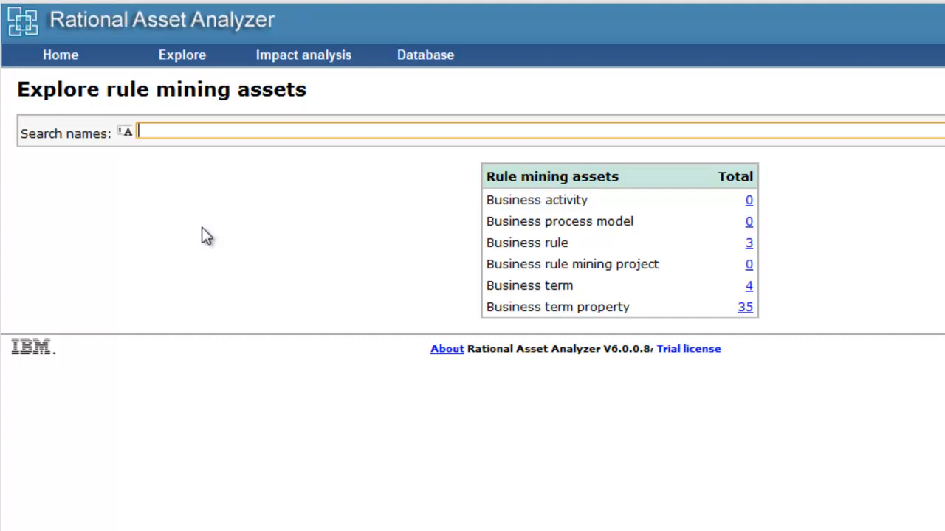
{"action": "left_click", "coordinate": [139, 41]}
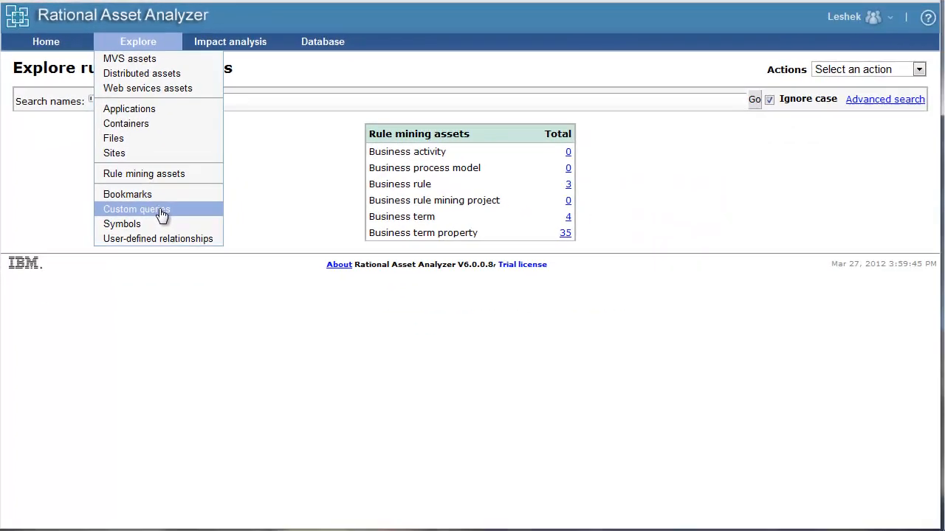
{"action": "left_click", "coordinate": [135, 210]}
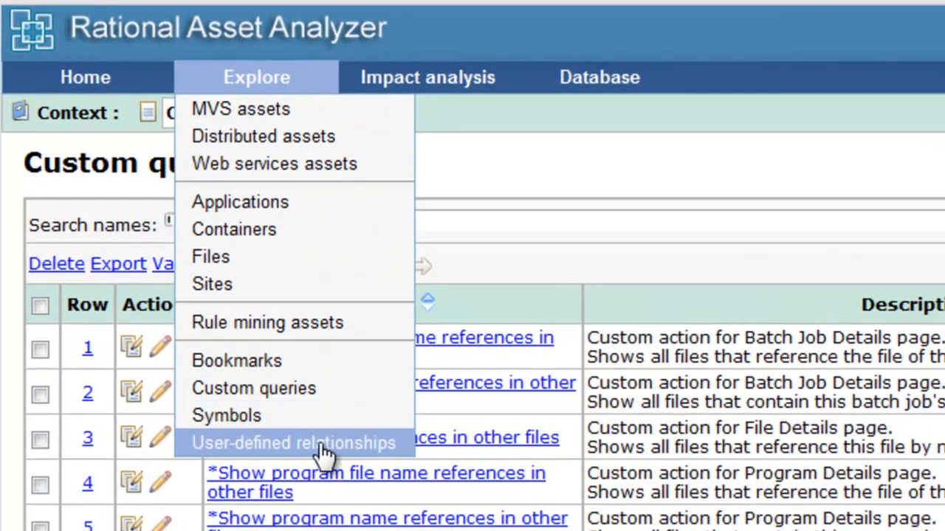
{"action": "left_click", "coordinate": [292, 443]}
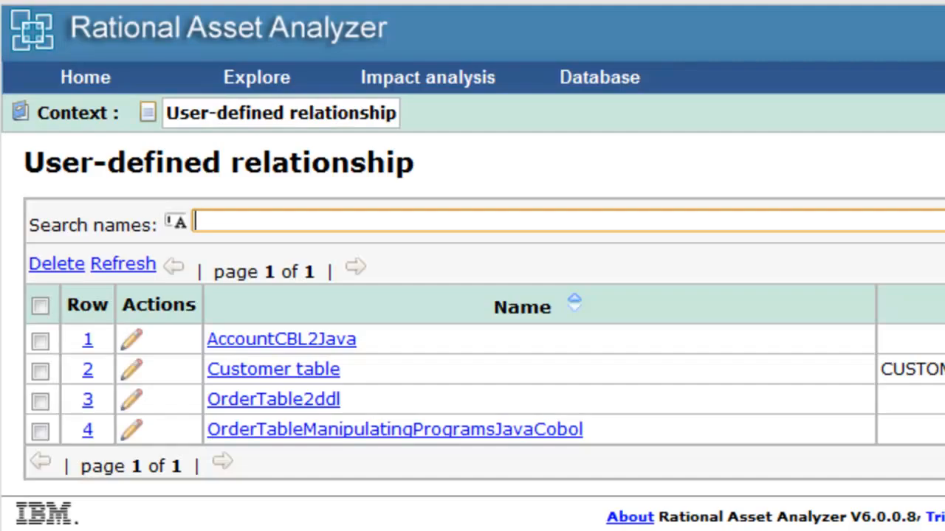
{"action": "scroll", "scroll_direction": "down", "scroll_amount": 3}
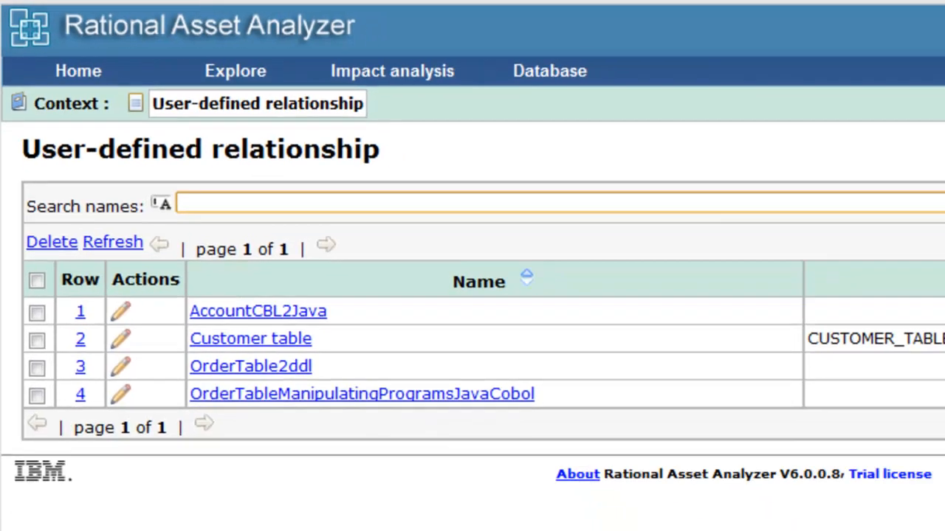
From Home, list all 19 applications and show JAVACOBOLAPPLICATION's details (19 containers, 56 files, 1 site).
{"action": "left_click", "coordinate": [46, 41]}
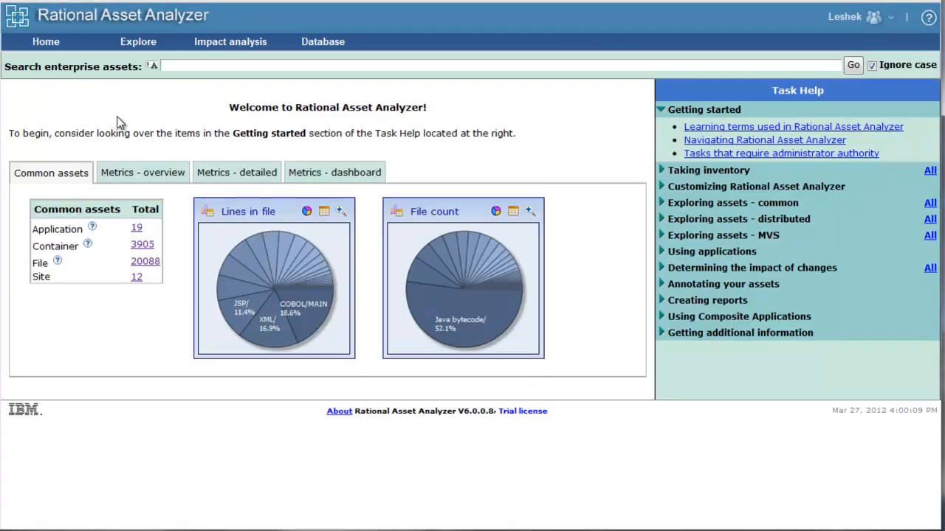
{"action": "mouse_move", "coordinate": [144, 97]}
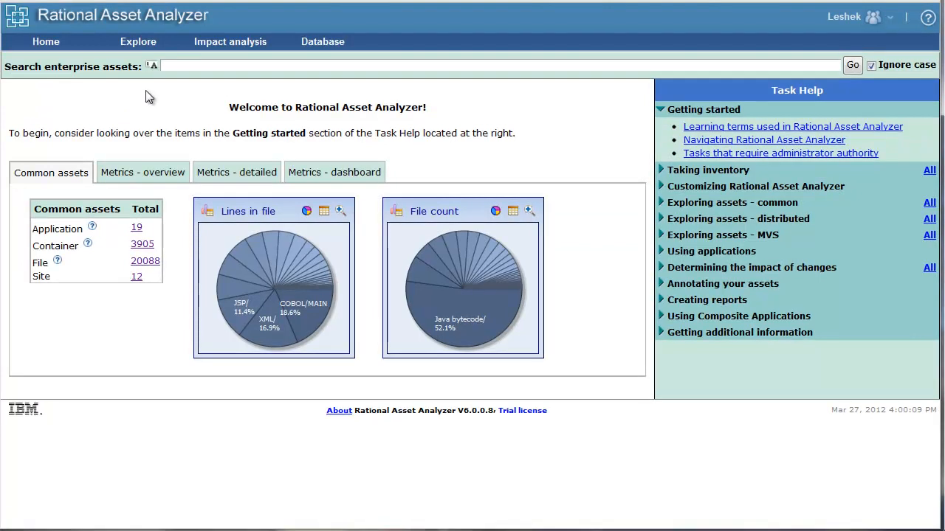
{"action": "left_click", "coordinate": [136, 227]}
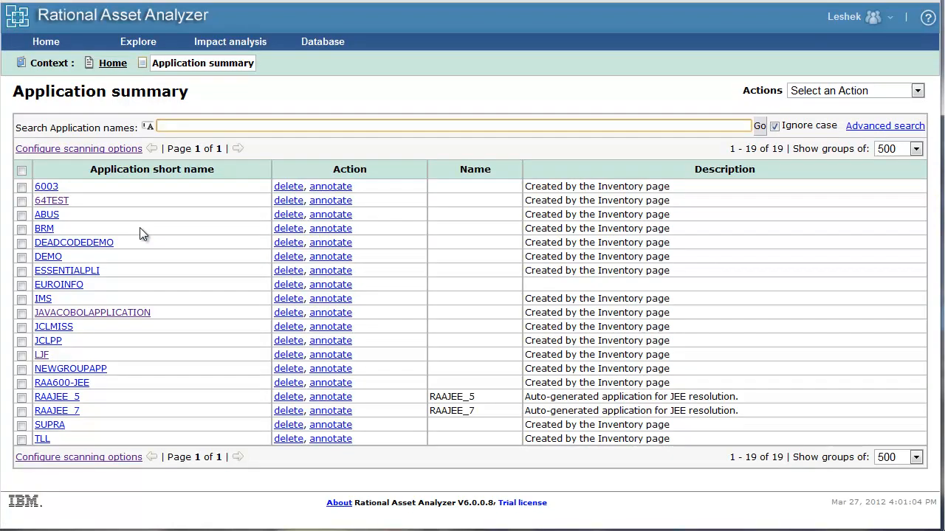
{"action": "left_click", "coordinate": [91, 313]}
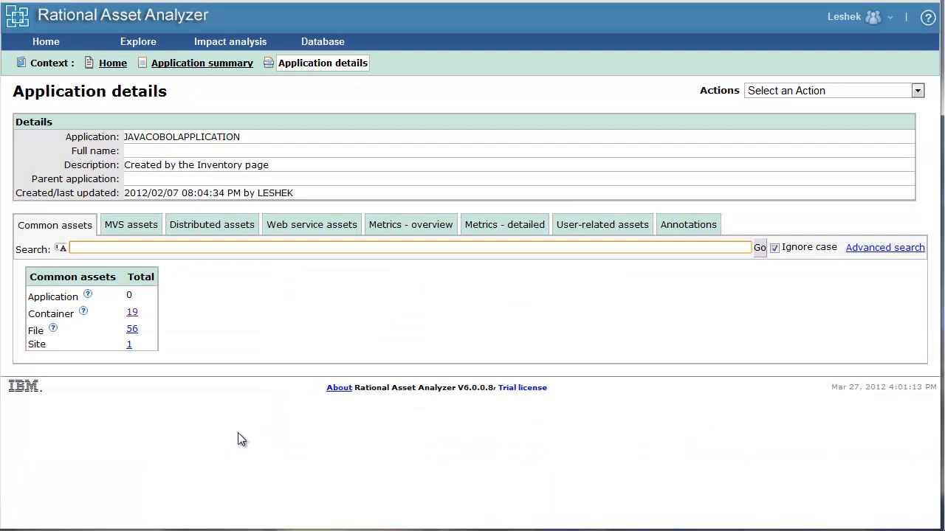
{"action": "mouse_move", "coordinate": [130, 224]}
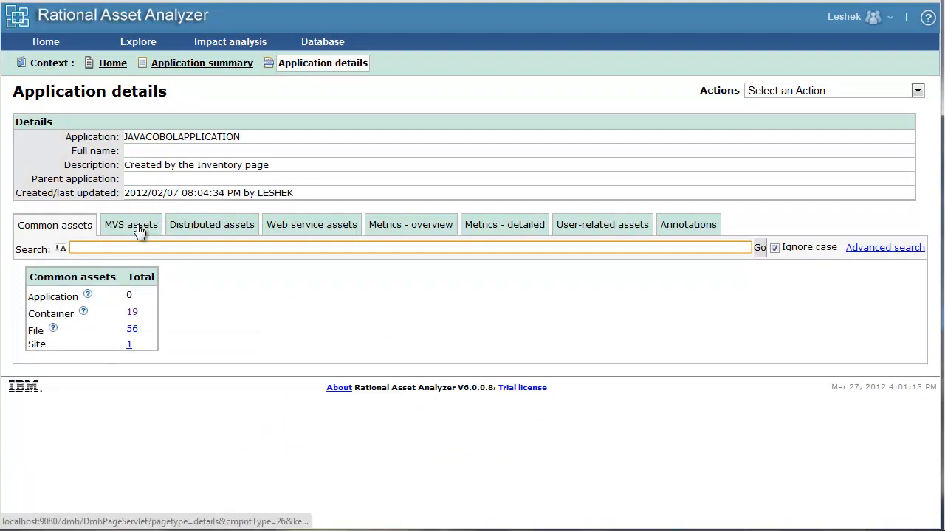
Show the application's MVS assets and list its two COBOL programs, XCJDBP1 and XCJDBP9.
{"action": "left_click", "coordinate": [129, 225]}
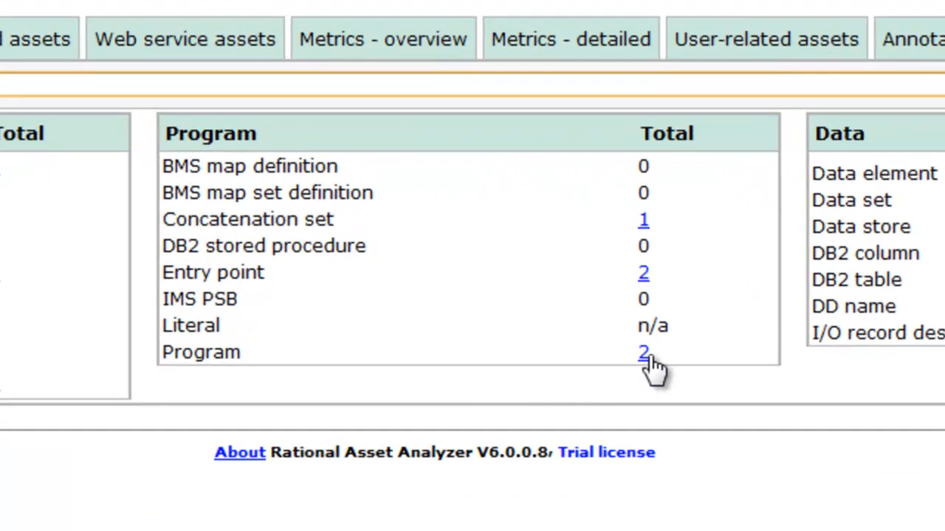
{"action": "left_click", "coordinate": [643, 351]}
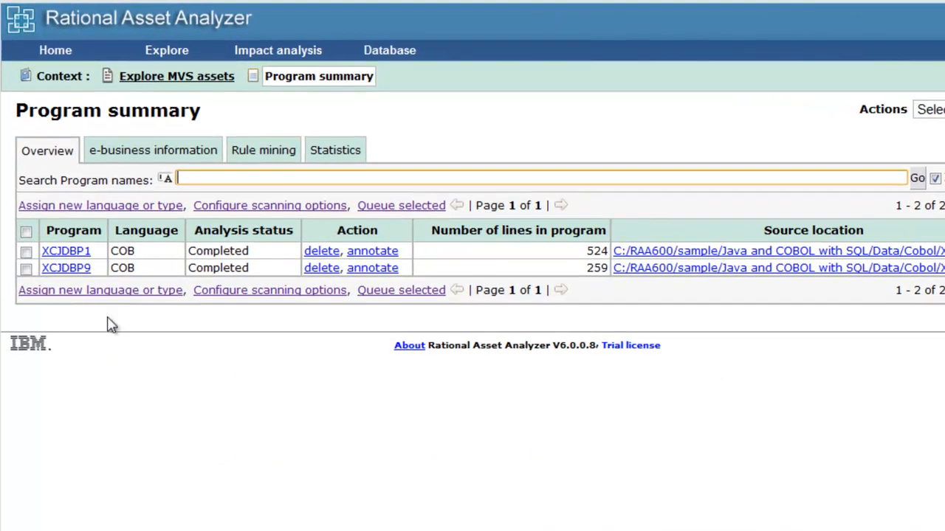
Show program XCJDBP1's details with its metrics and three included COBOL source files.
{"action": "left_click", "coordinate": [65, 251]}
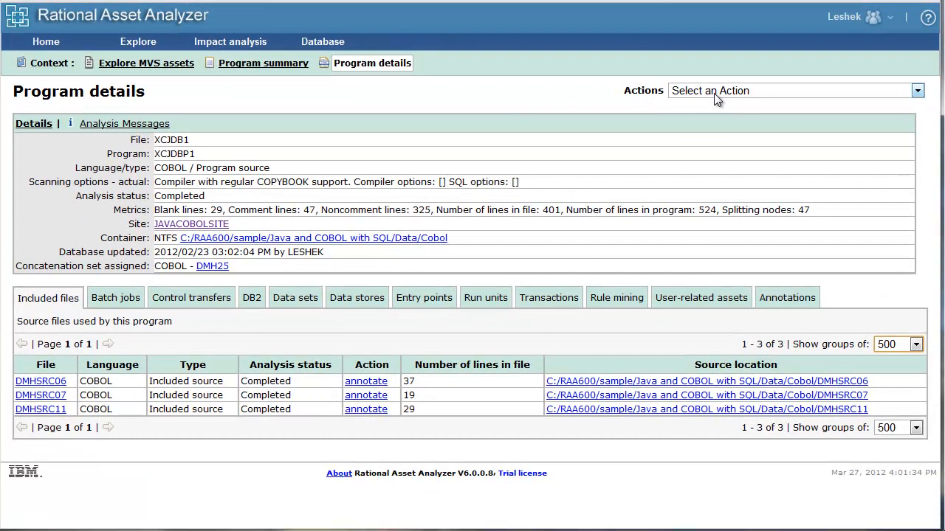
{"action": "mouse_move", "coordinate": [101, 155]}
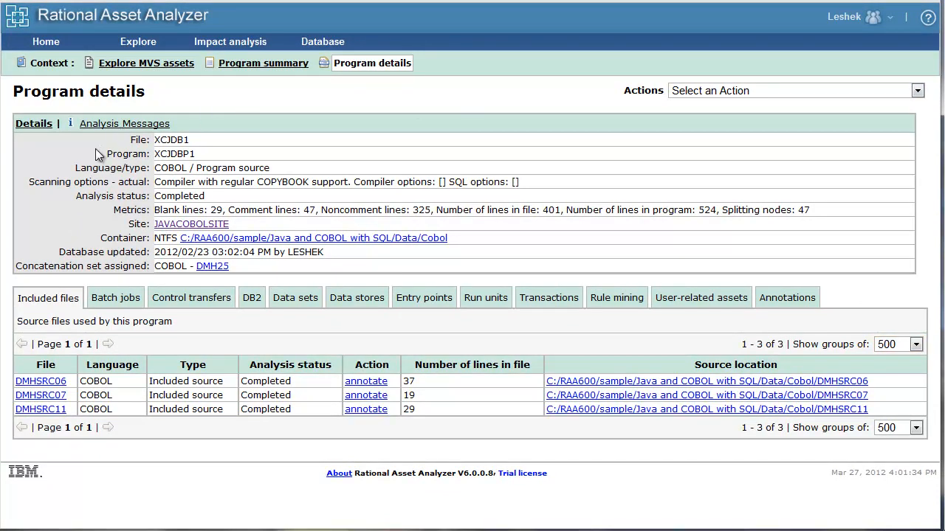
{"action": "mouse_move", "coordinate": [38, 152]}
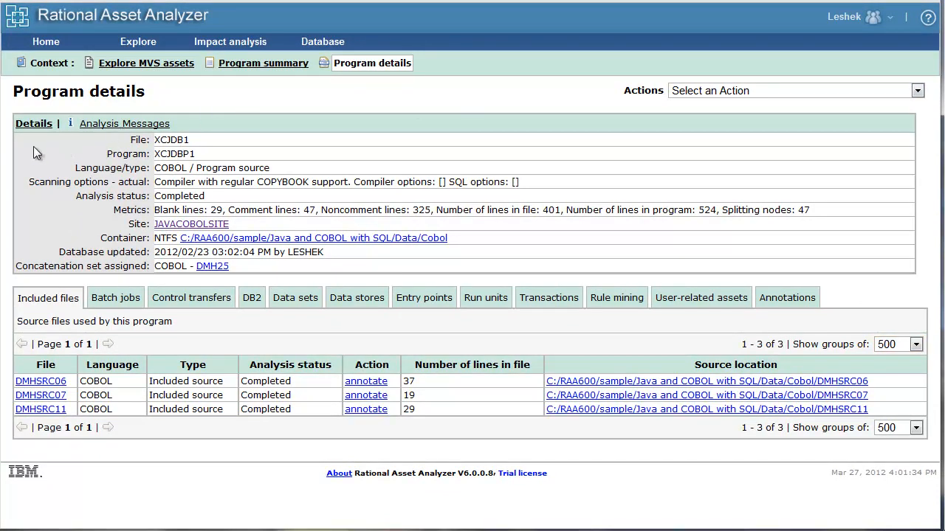
{"action": "mouse_move", "coordinate": [65, 227]}
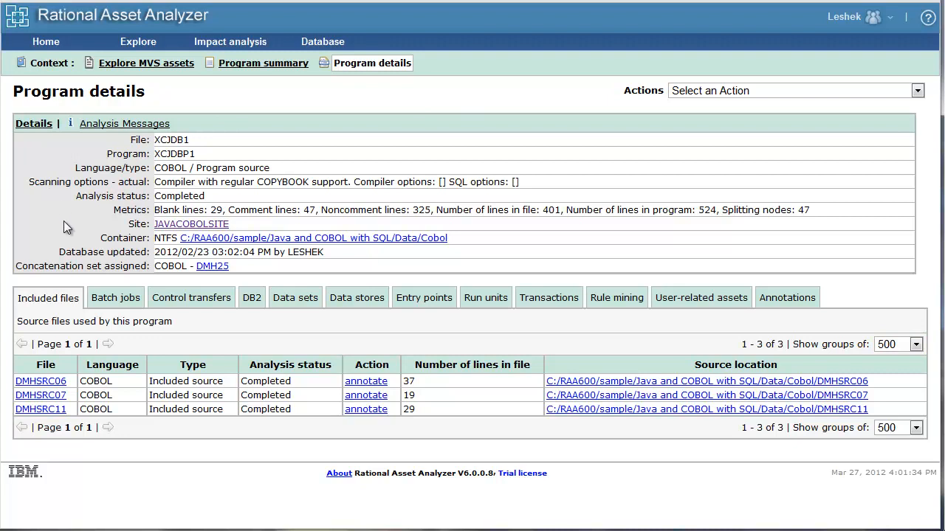
{"action": "mouse_move", "coordinate": [111, 332]}
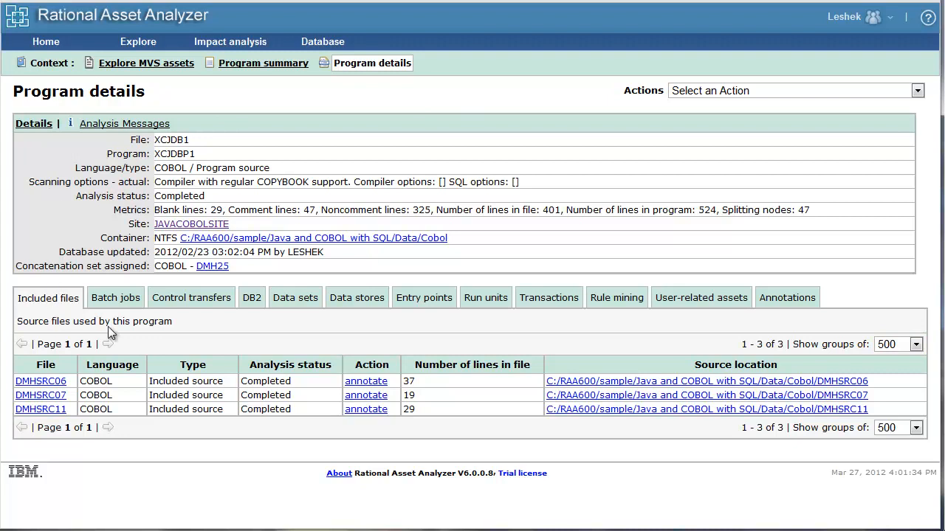
{"action": "mouse_move", "coordinate": [133, 344]}
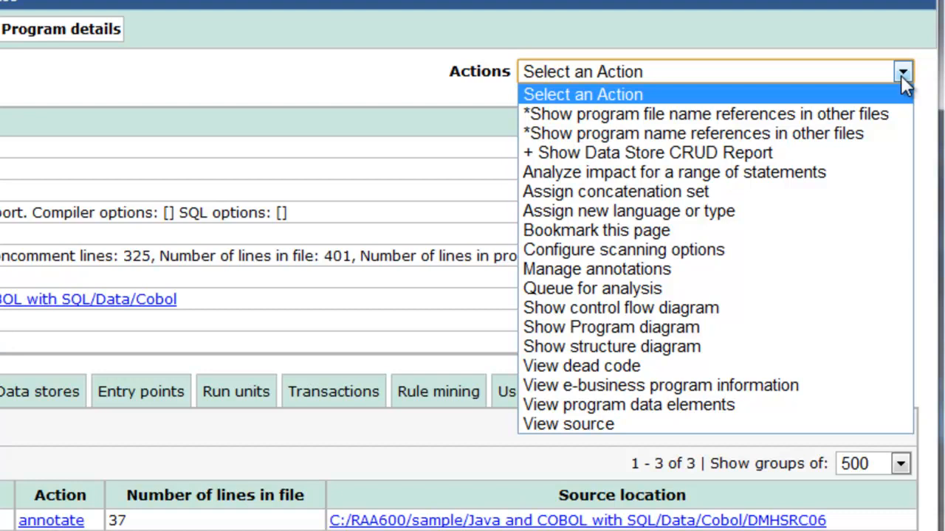
{"action": "mouse_move", "coordinate": [620, 309]}
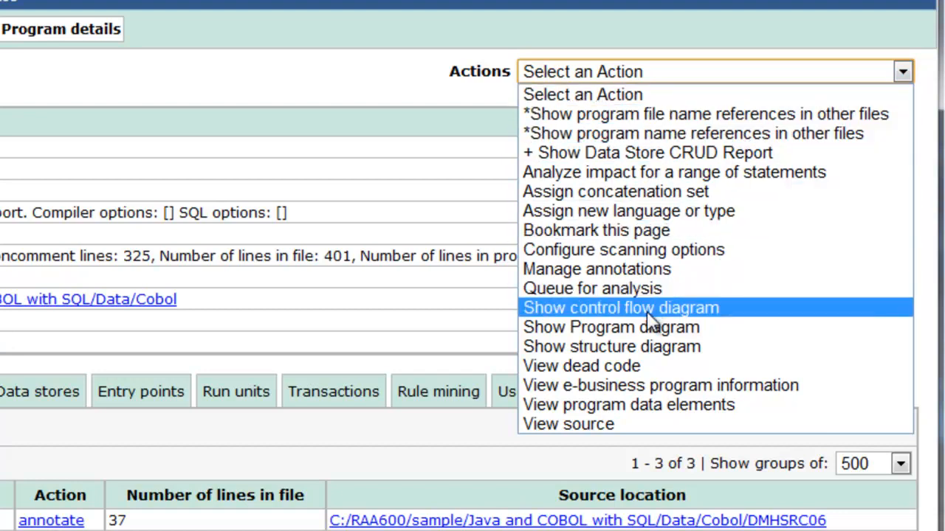
{"action": "mouse_move", "coordinate": [708, 318]}
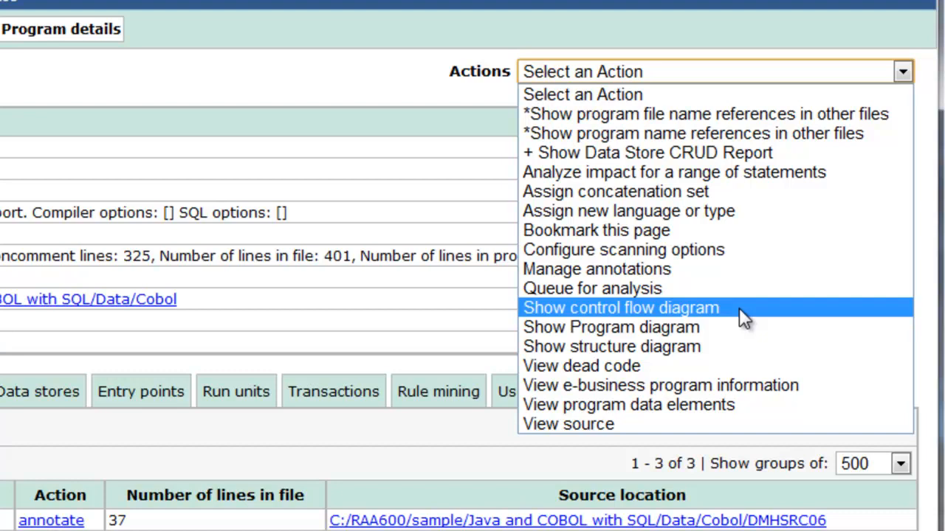
{"action": "left_click", "coordinate": [620, 308]}
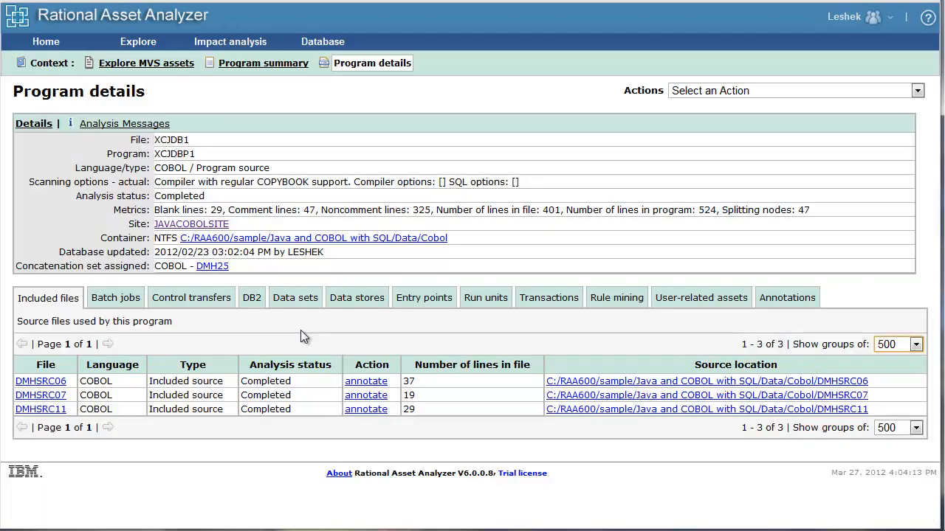
{"action": "mouse_move", "coordinate": [207, 342]}
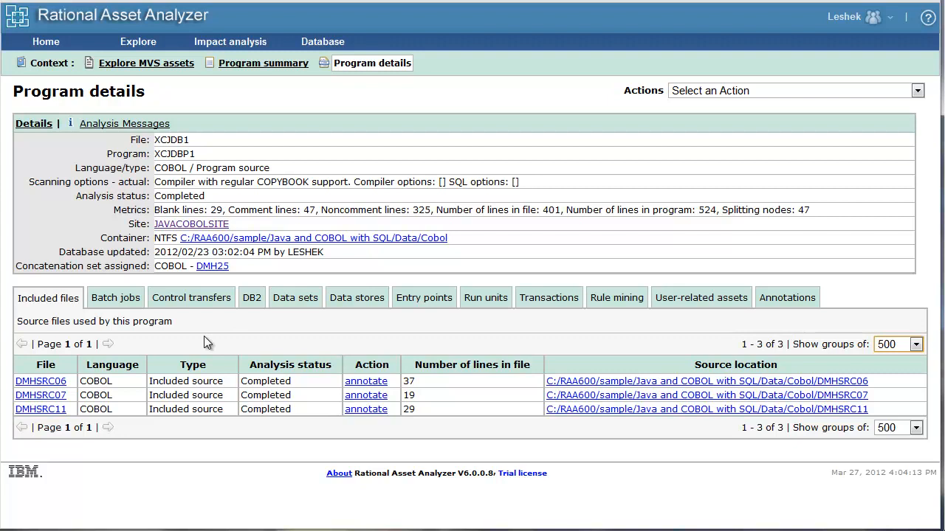
{"action": "mouse_move", "coordinate": [236, 479]}
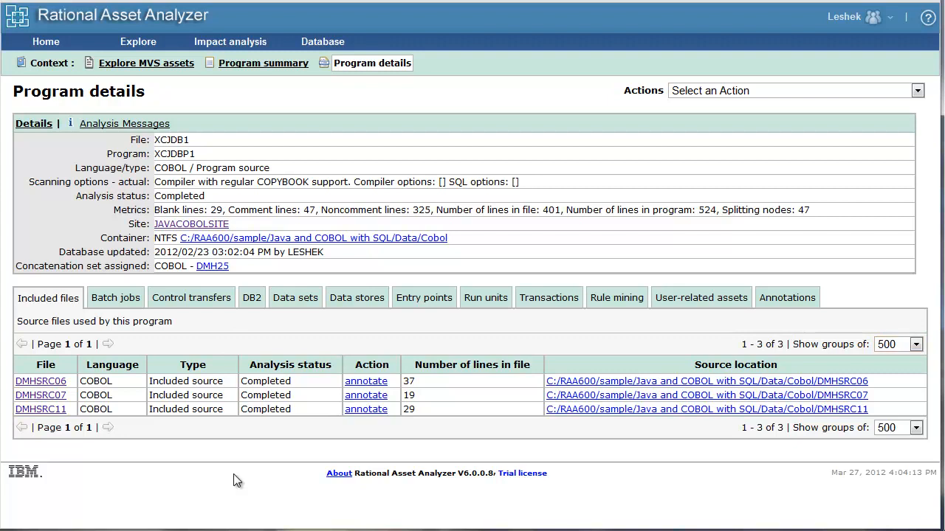
{"action": "mouse_move", "coordinate": [83, 186]}
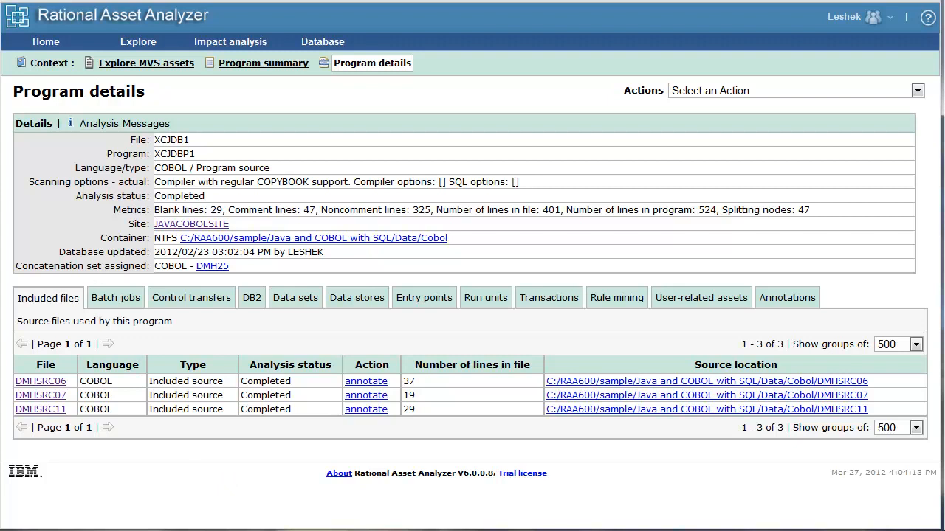
{"action": "mouse_move", "coordinate": [21, 308]}
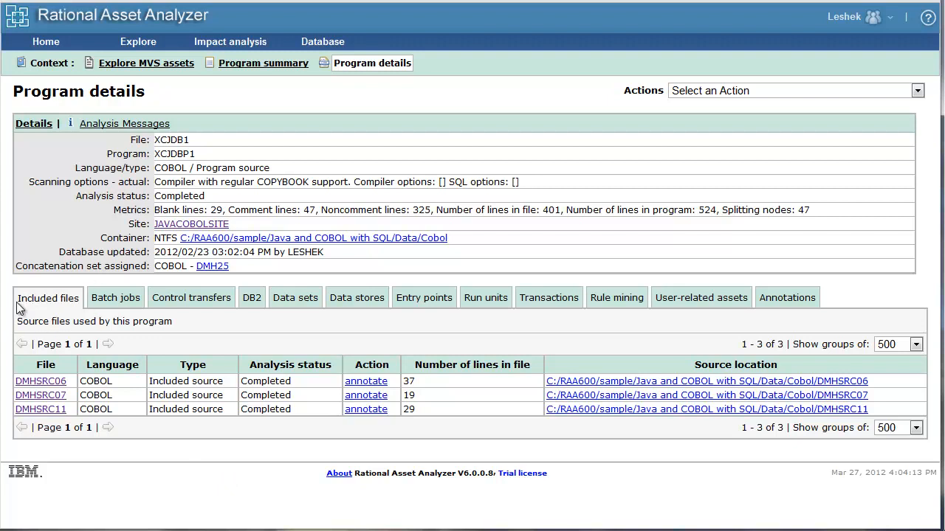
{"action": "mouse_move", "coordinate": [37, 359]}
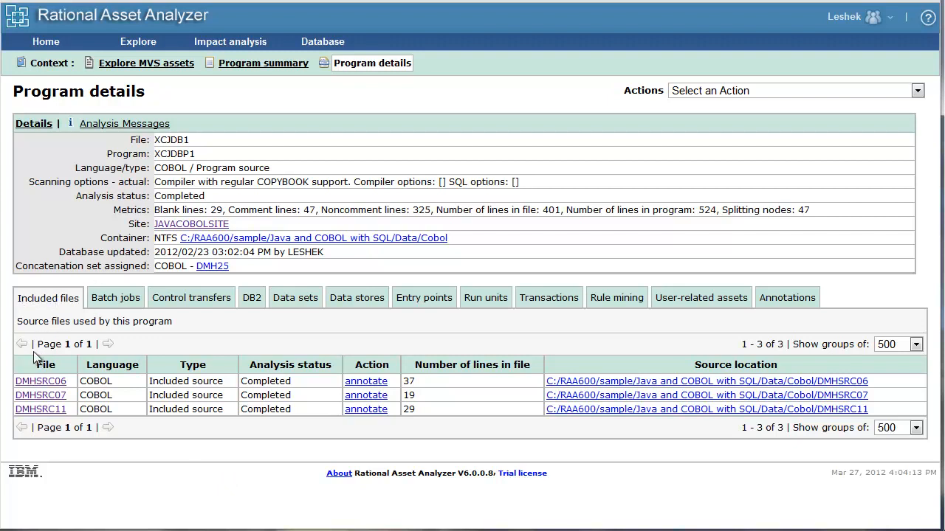
Show XCJDBP1's control transfers, with one static CALL to XCJDBP9 passing WS-STK-PARMS.
{"action": "left_click", "coordinate": [190, 298]}
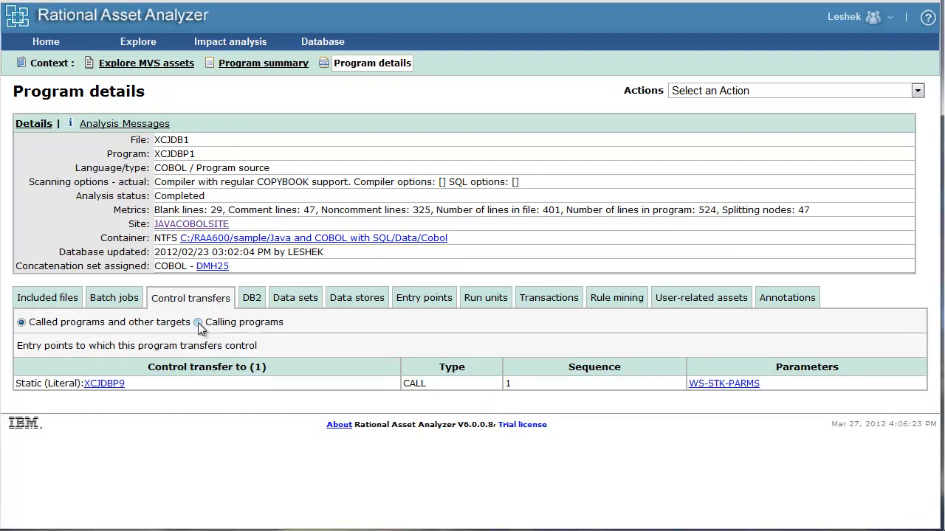
List the batch jobs using XCJDBP1, which shows XCJJOB1 with completed analysis.
{"action": "left_click", "coordinate": [116, 298]}
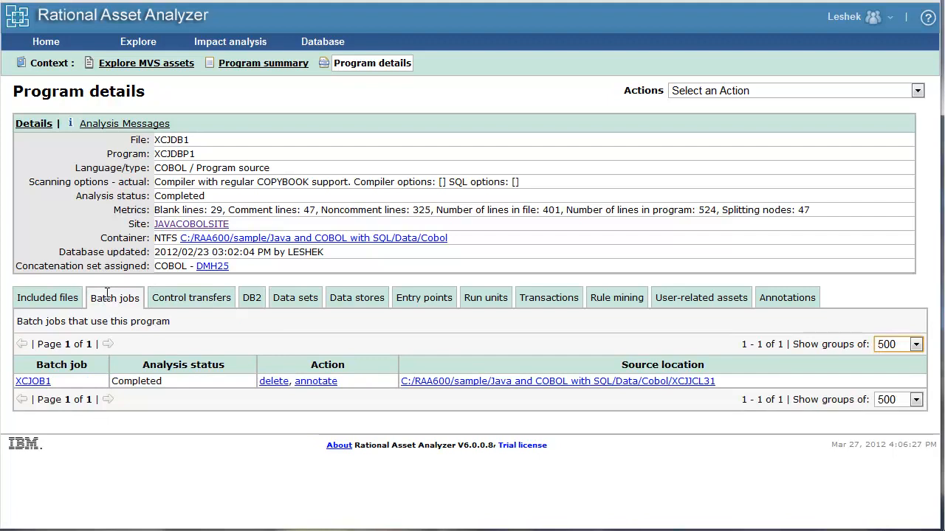
{"action": "mouse_move", "coordinate": [97, 342]}
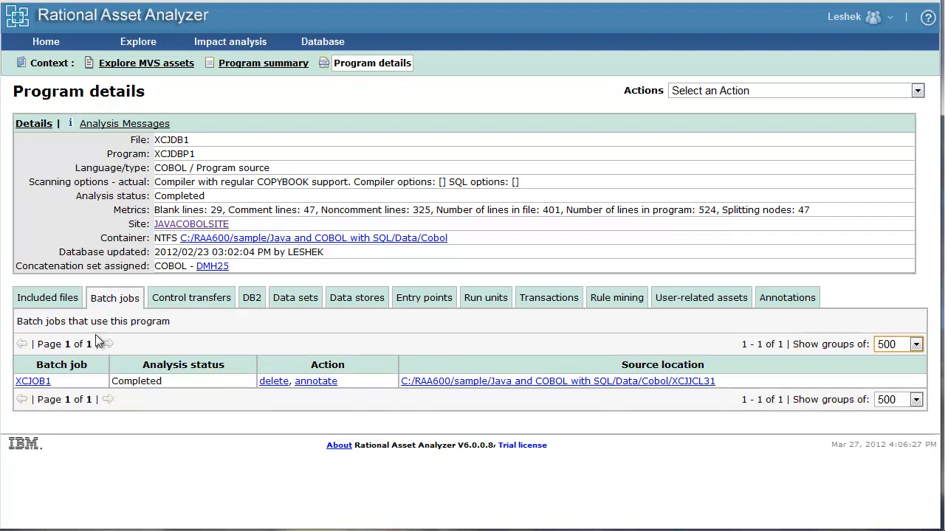
{"action": "mouse_move", "coordinate": [33, 381]}
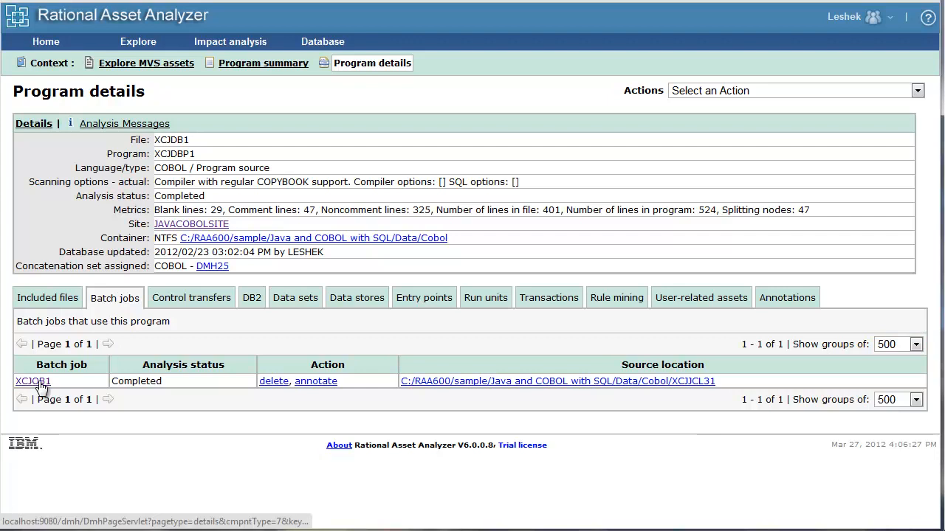
Go from batch job XCJOB1's RUNPGM step to run unit XCJDBP1 and show its Actions list.
{"action": "left_click", "coordinate": [32, 381]}
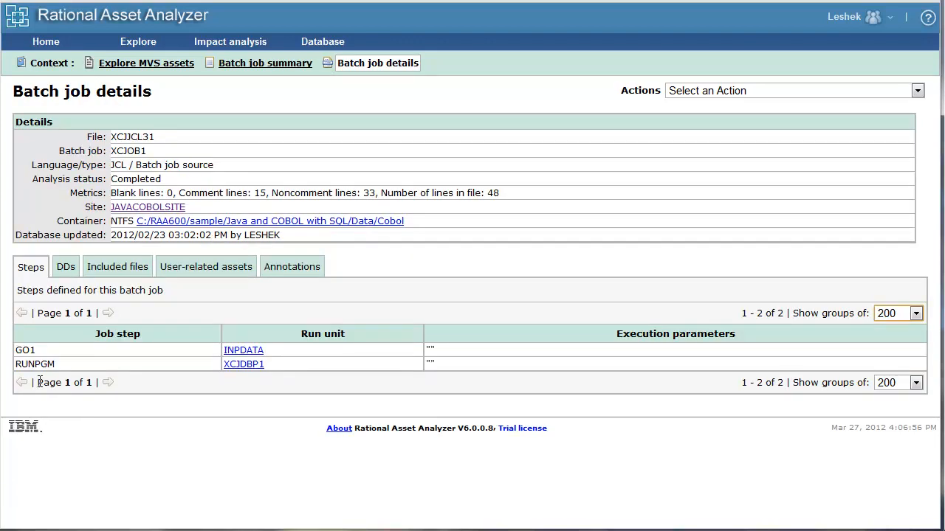
{"action": "mouse_move", "coordinate": [168, 360]}
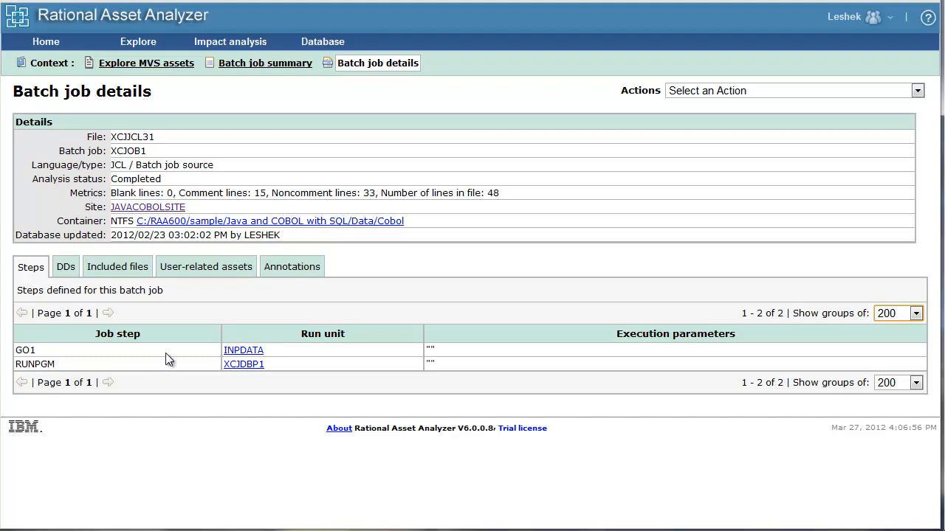
{"action": "left_click", "coordinate": [242, 363]}
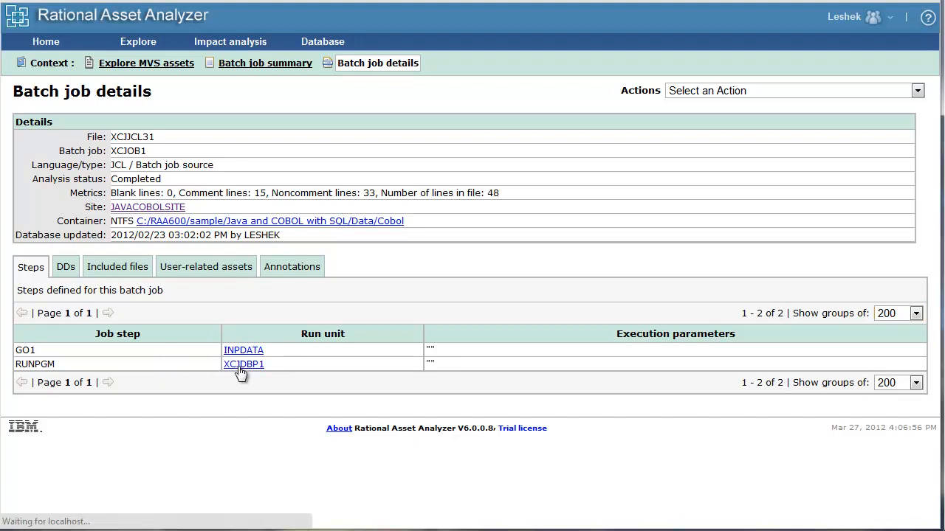
{"action": "left_click", "coordinate": [243, 363]}
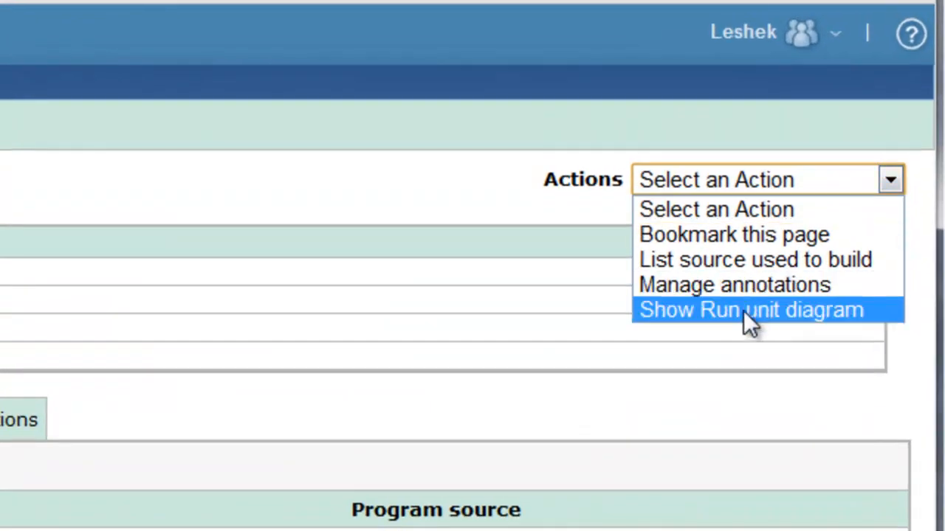
Show the XCJDBP1 run unit diagram linking XCJOB1 through IKJEFT1A to XCJDBP1, its files and XCJDBP9.
{"action": "left_click", "coordinate": [750, 310]}
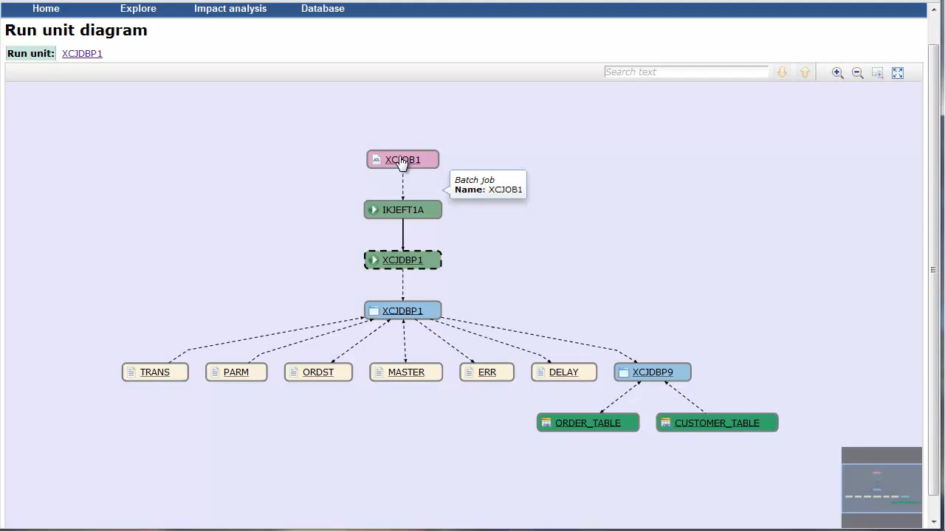
{"action": "mouse_move", "coordinate": [402, 210]}
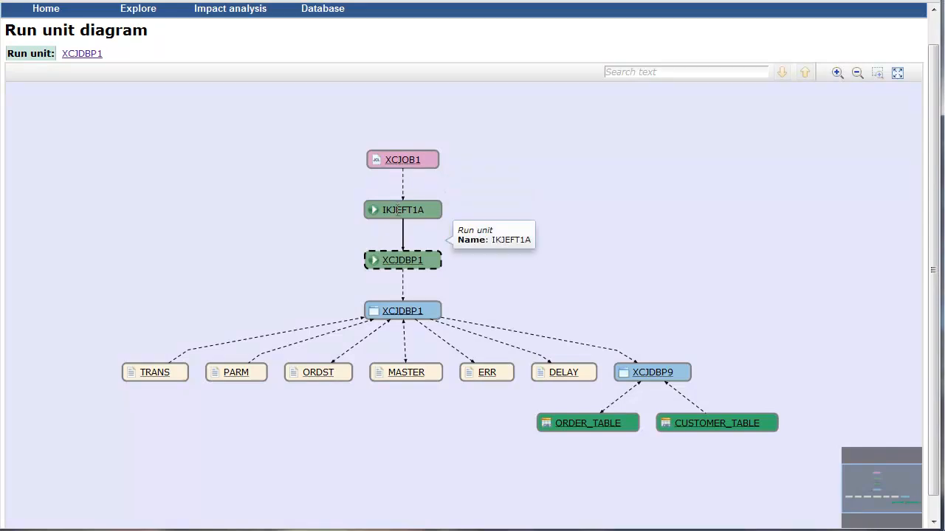
{"action": "mouse_move", "coordinate": [402, 260]}
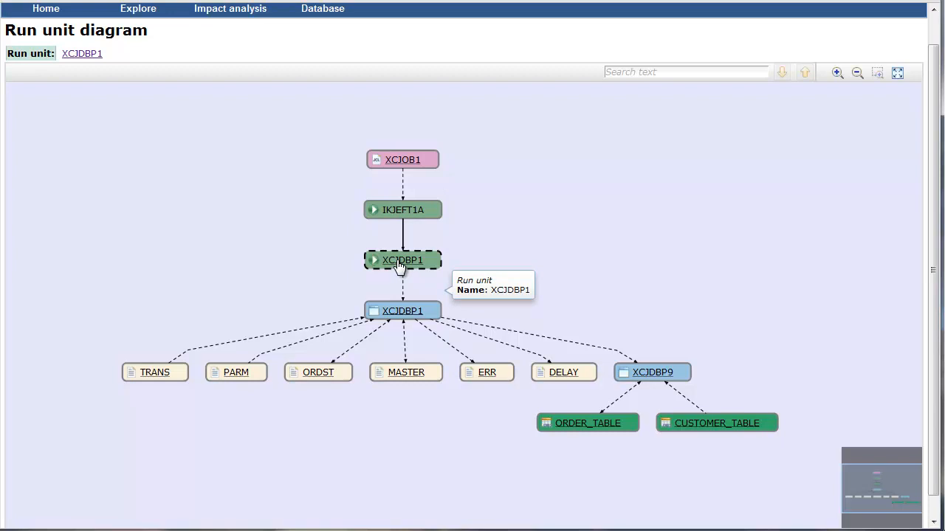
{"action": "mouse_move", "coordinate": [398, 310]}
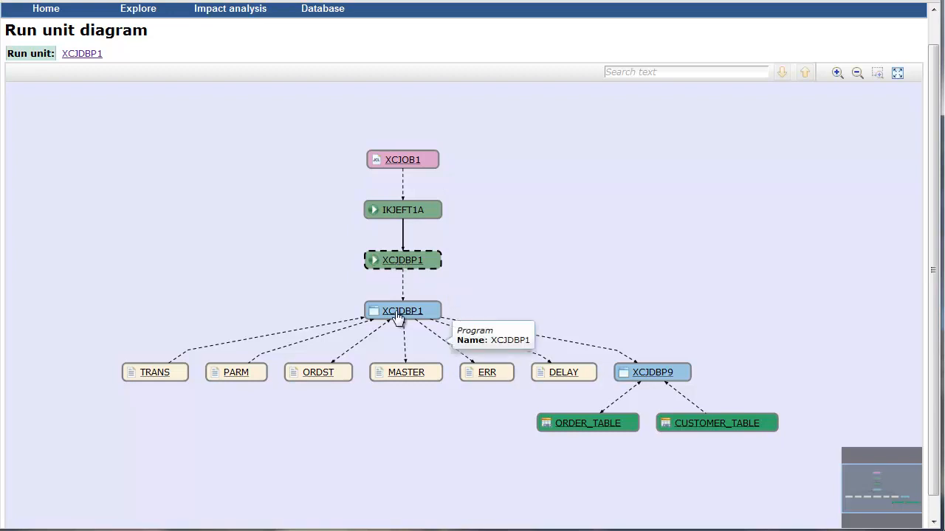
{"action": "mouse_move", "coordinate": [153, 372]}
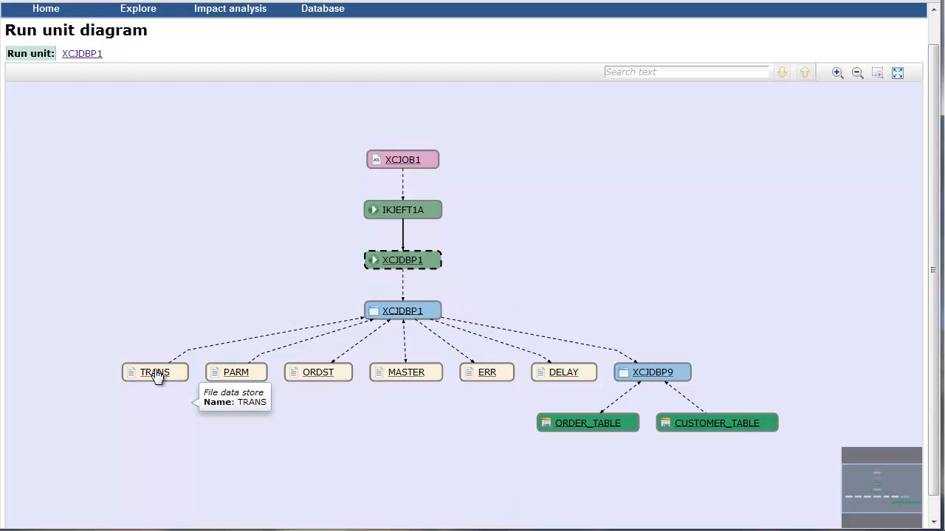
{"action": "mouse_move", "coordinate": [425, 381]}
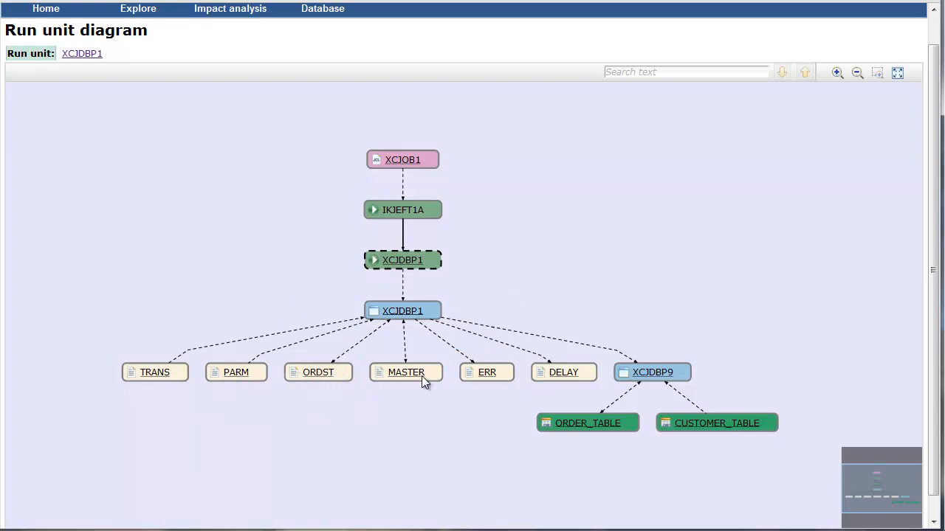
{"action": "mouse_move", "coordinate": [653, 372]}
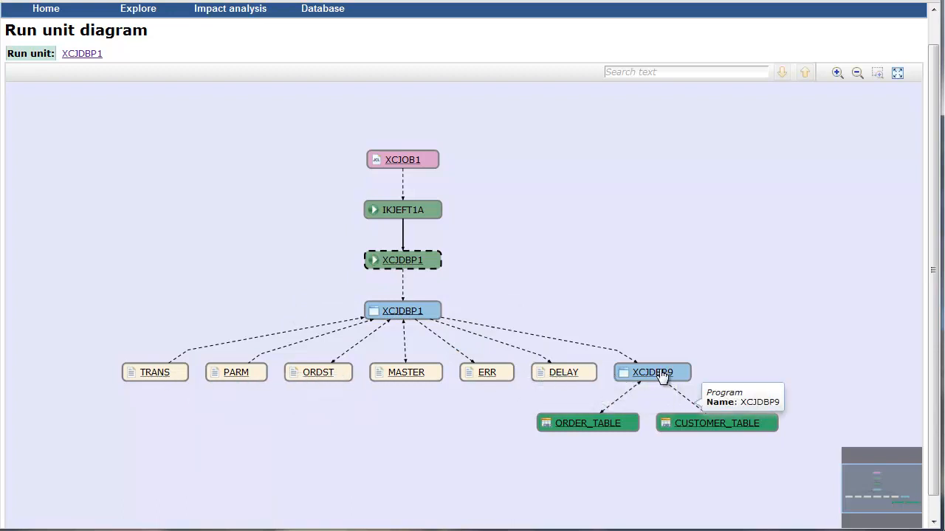
{"action": "mouse_move", "coordinate": [652, 387]}
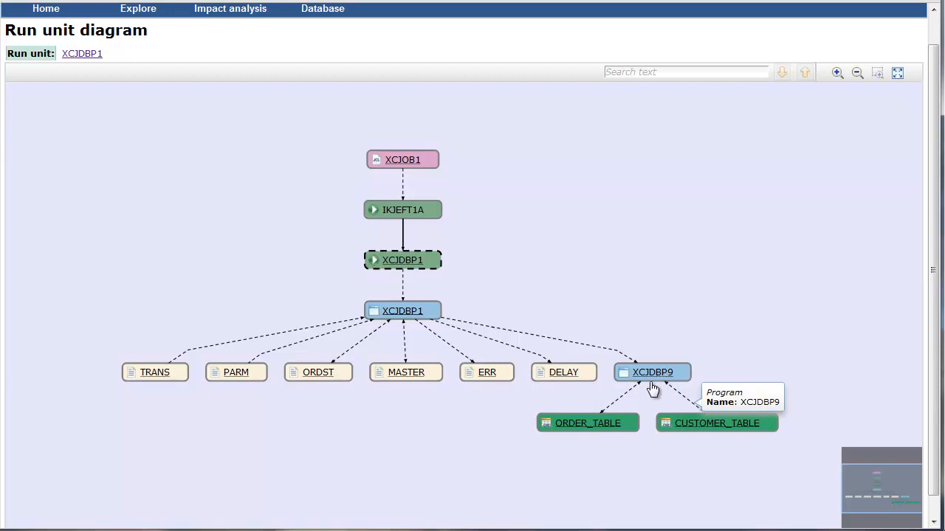
{"action": "mouse_move", "coordinate": [594, 428]}
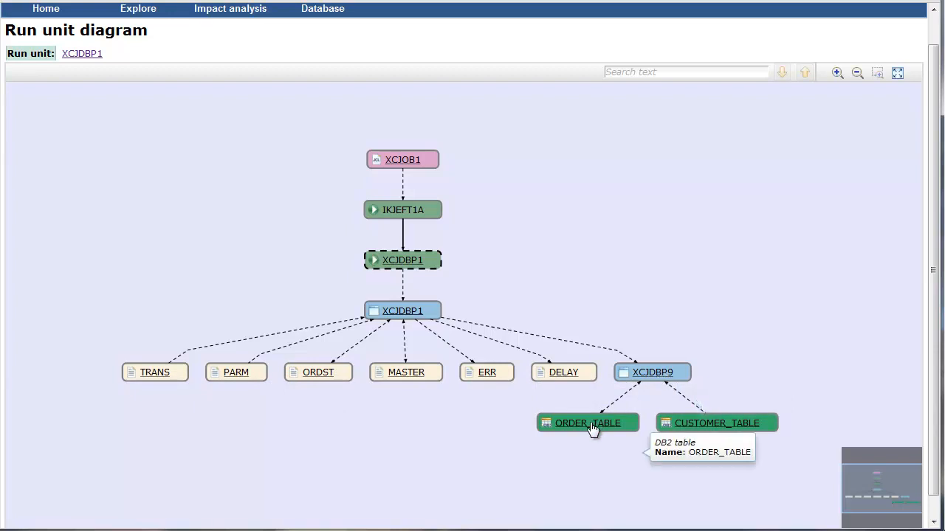
{"action": "mouse_move", "coordinate": [103, 46]}
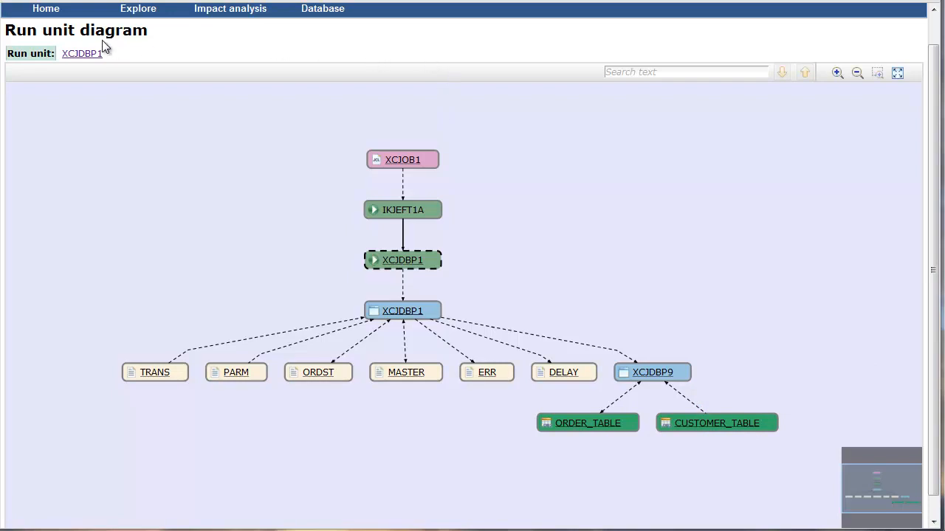
List LESHEK's own impact analyses on the Impact analysis summary page.
{"action": "left_click", "coordinate": [139, 9]}
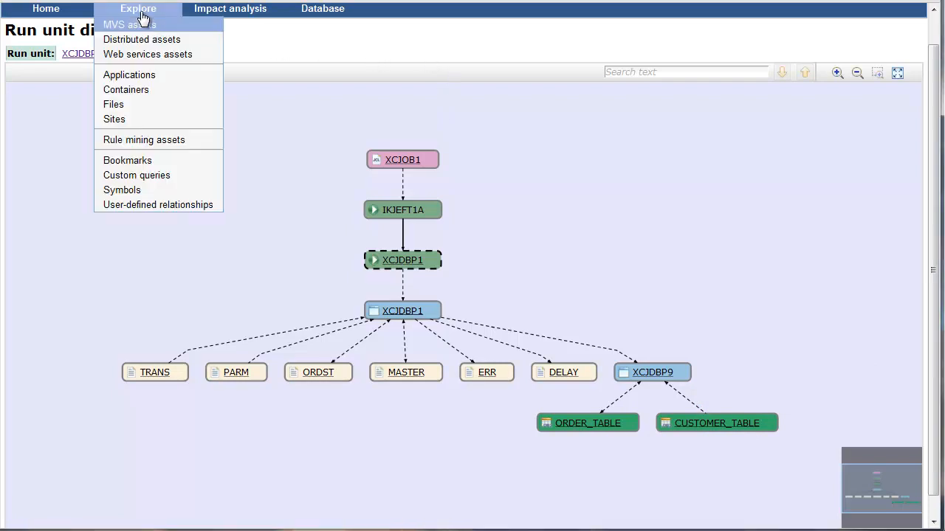
{"action": "left_click", "coordinate": [230, 11]}
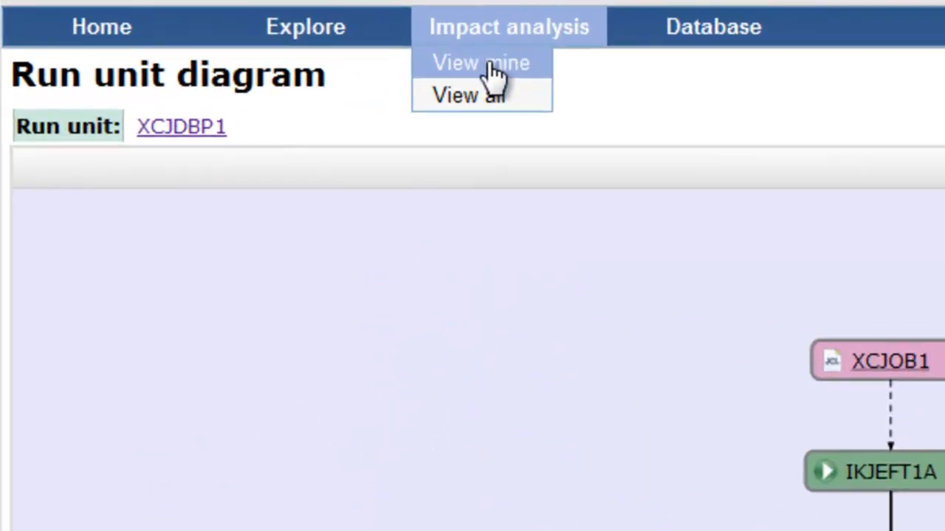
{"action": "left_click", "coordinate": [481, 62]}
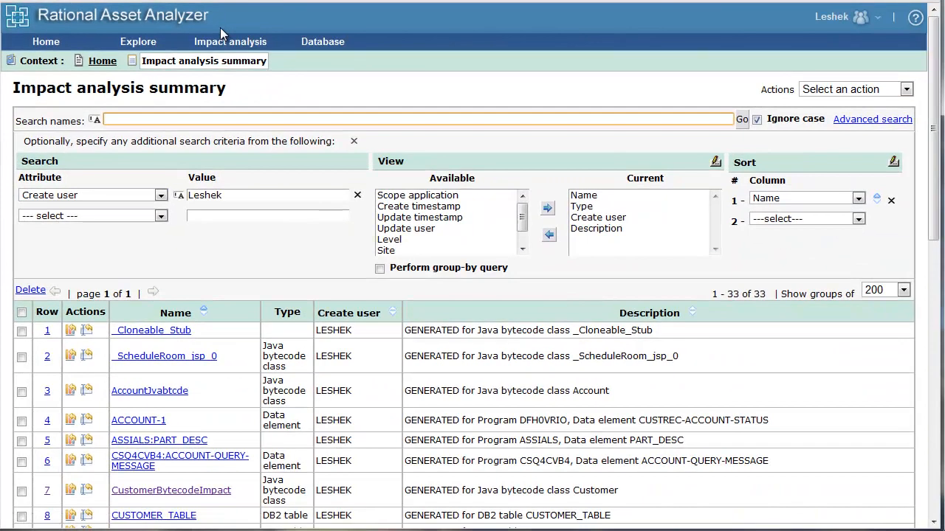
{"action": "mouse_move", "coordinate": [207, 414]}
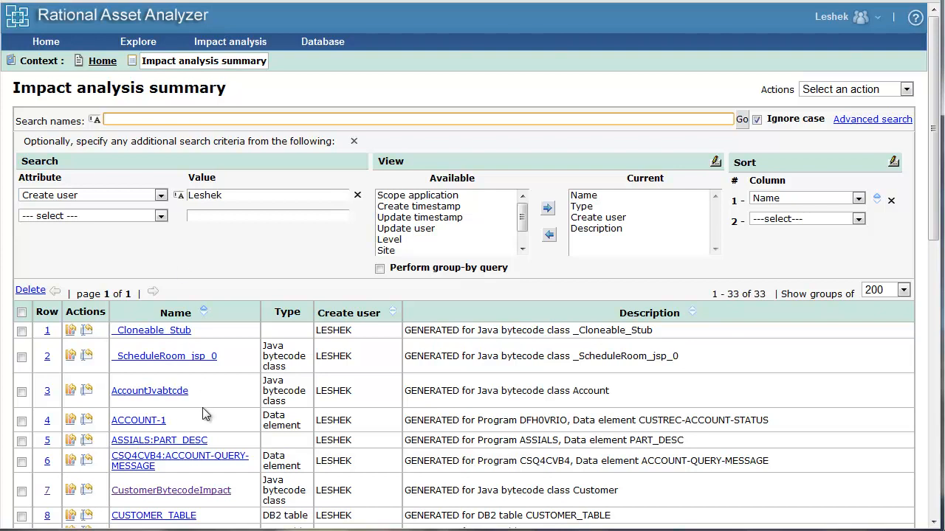
{"action": "mouse_move", "coordinate": [172, 490]}
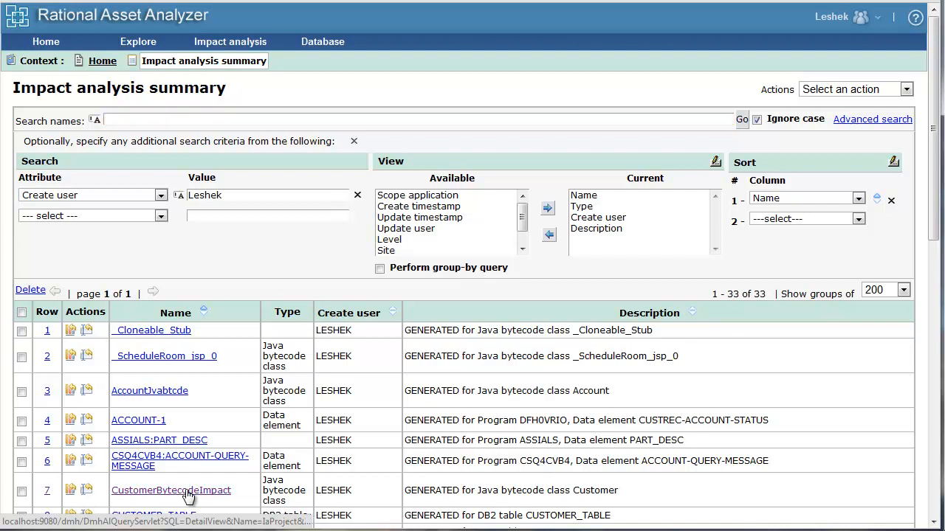
View the CustomerBytecodeImpact results Summary totalling affected assets (41 containers, 29 files).
{"action": "left_click", "coordinate": [171, 490]}
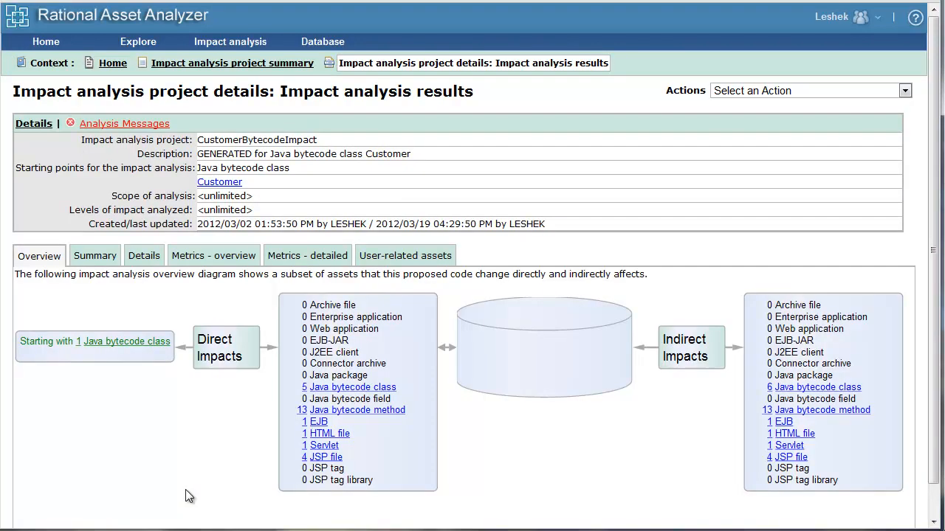
{"action": "mouse_move", "coordinate": [145, 351]}
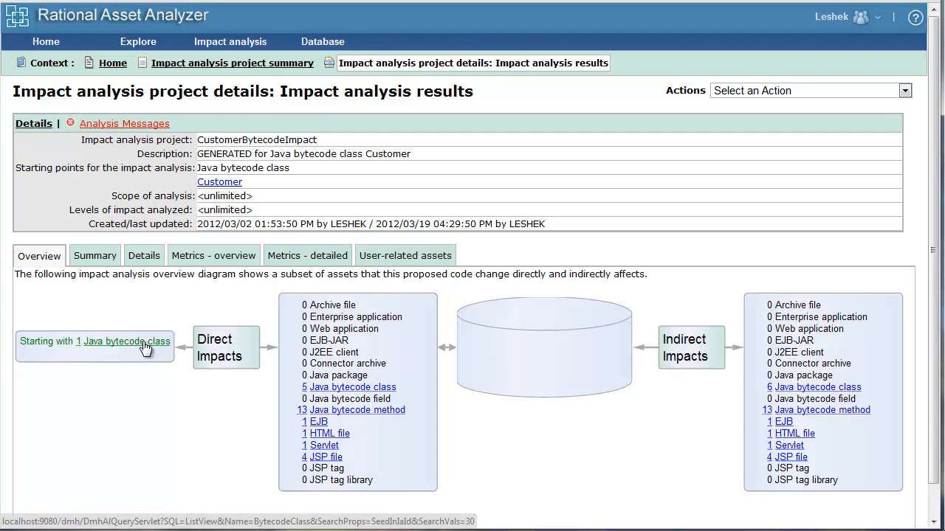
{"action": "left_click", "coordinate": [95, 255]}
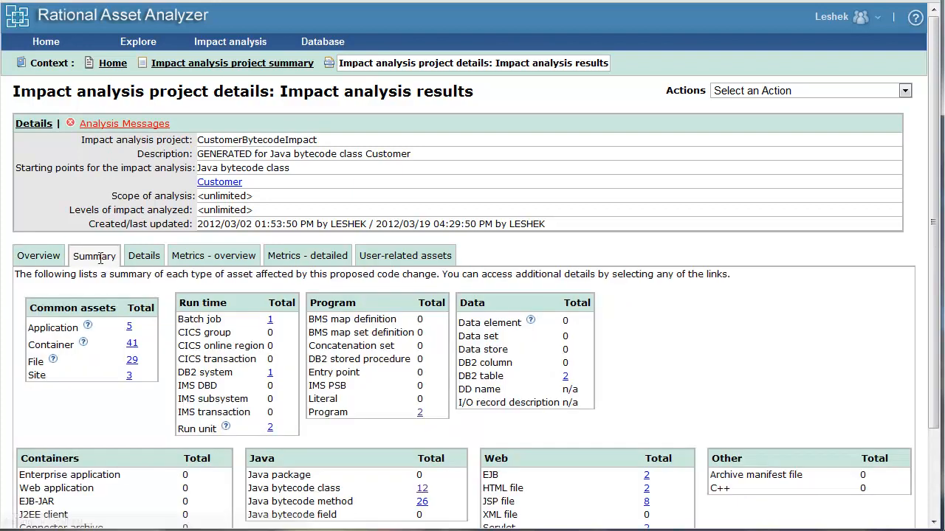
{"action": "scroll", "scroll_direction": "down", "scroll_amount": 3}
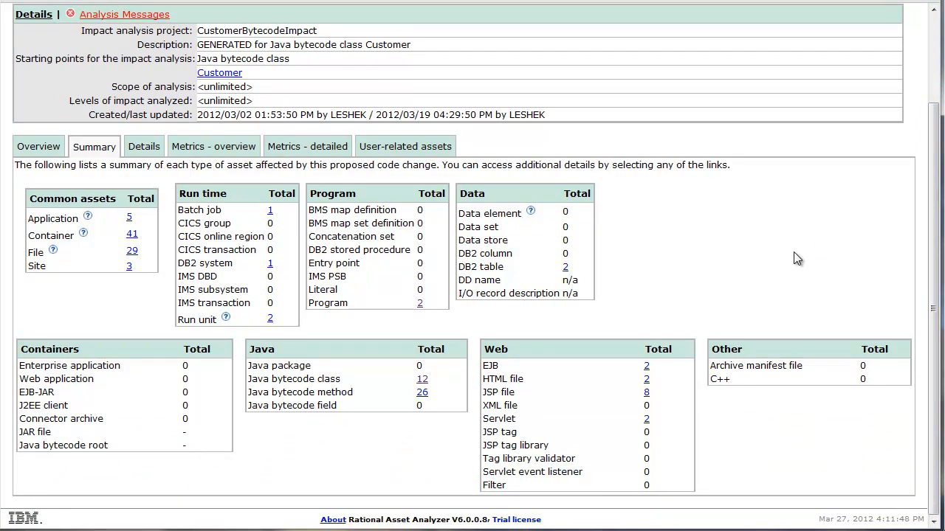
{"action": "mouse_move", "coordinate": [310, 224]}
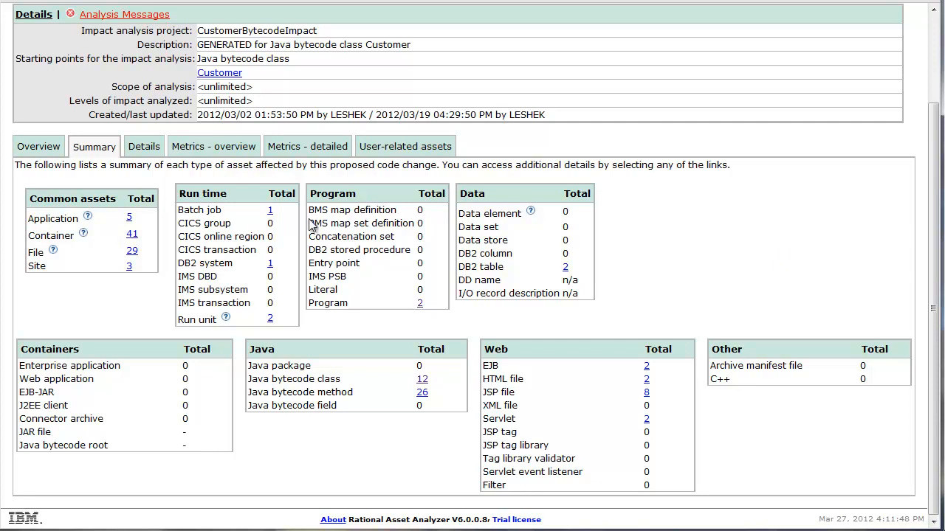
{"action": "mouse_move", "coordinate": [340, 315]}
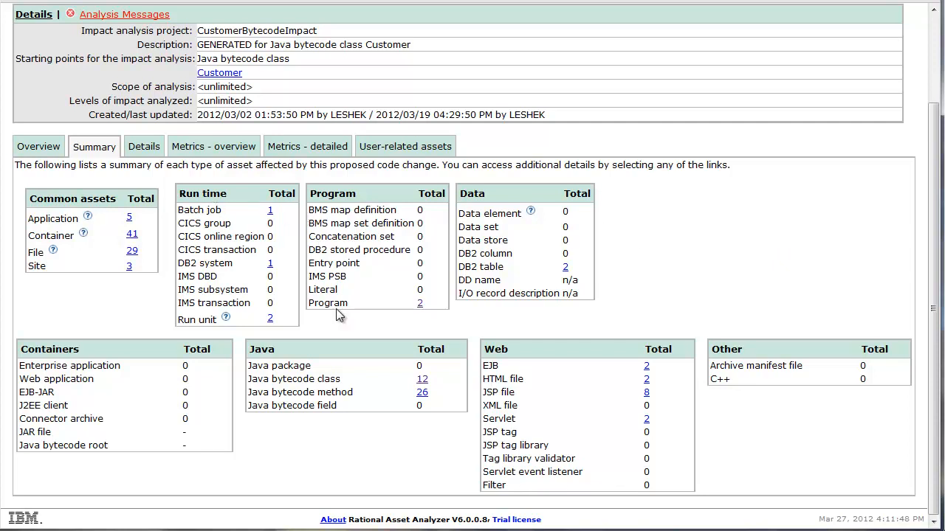
{"action": "mouse_move", "coordinate": [485, 328]}
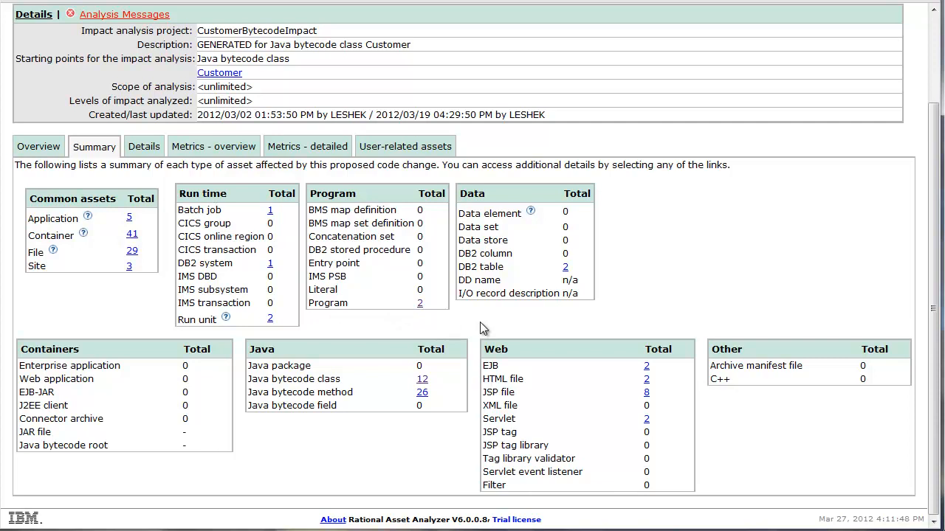
{"action": "mouse_move", "coordinate": [602, 334]}
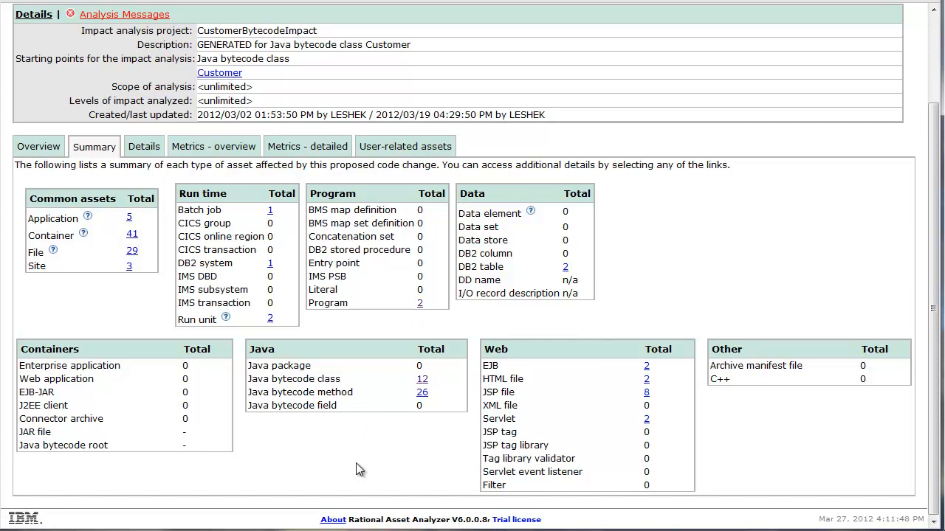
{"action": "mouse_move", "coordinate": [419, 304]}
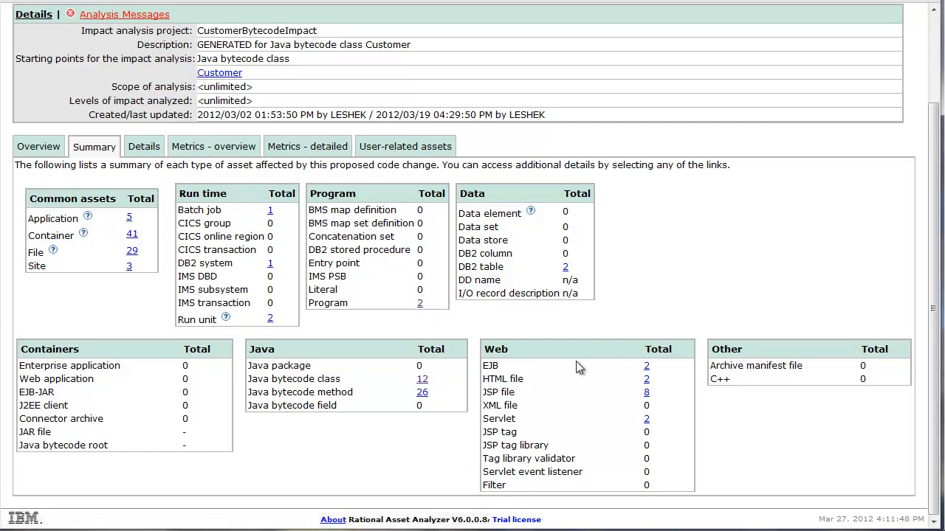
{"action": "mouse_move", "coordinate": [657, 313]}
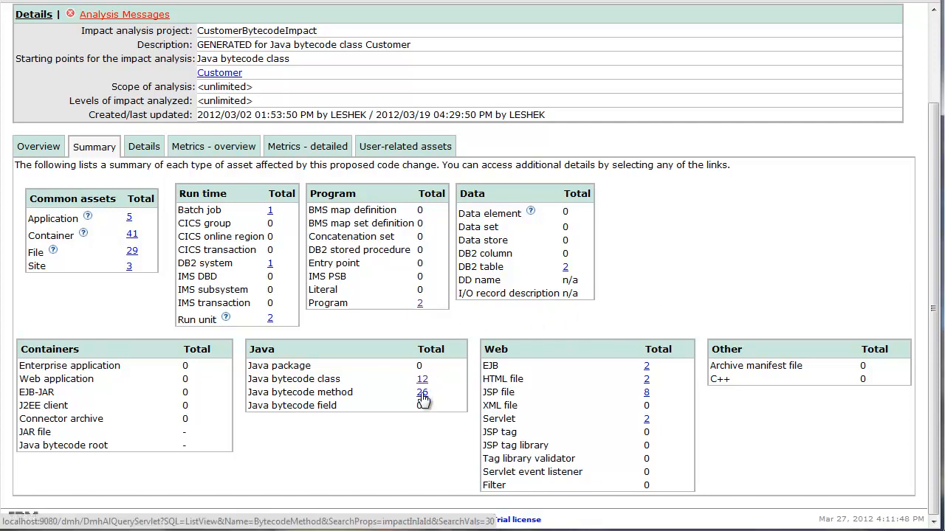
Show the Details listing of the 26 affected Java bytecode methods and the other asset tables.
{"action": "left_click", "coordinate": [143, 146]}
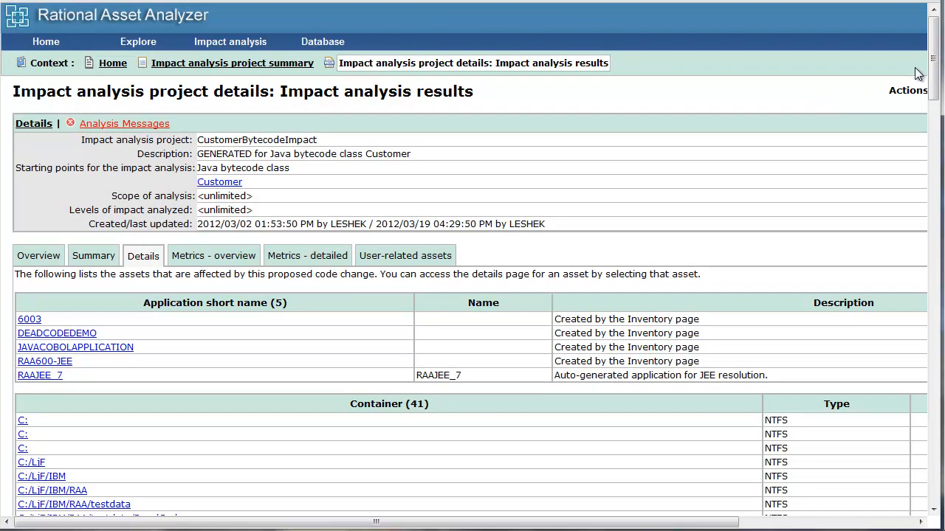
{"action": "scroll", "scroll_direction": "down", "scroll_amount": 3}
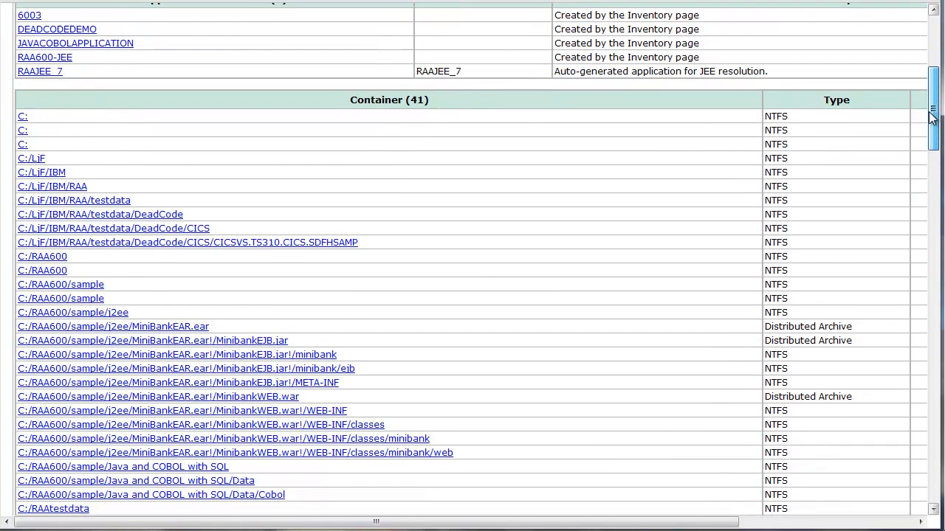
{"action": "scroll", "scroll_direction": "down", "scroll_amount": 3}
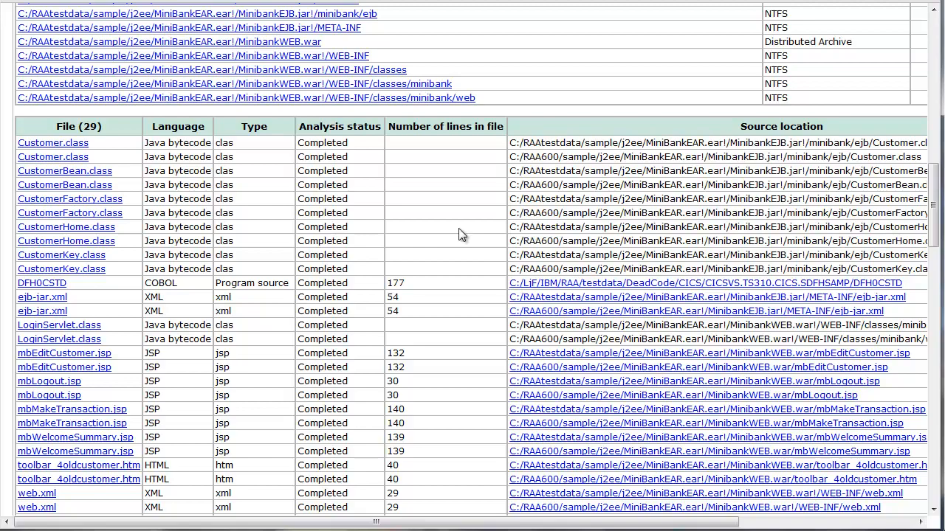
{"action": "scroll", "scroll_direction": "down", "scroll_amount": 3}
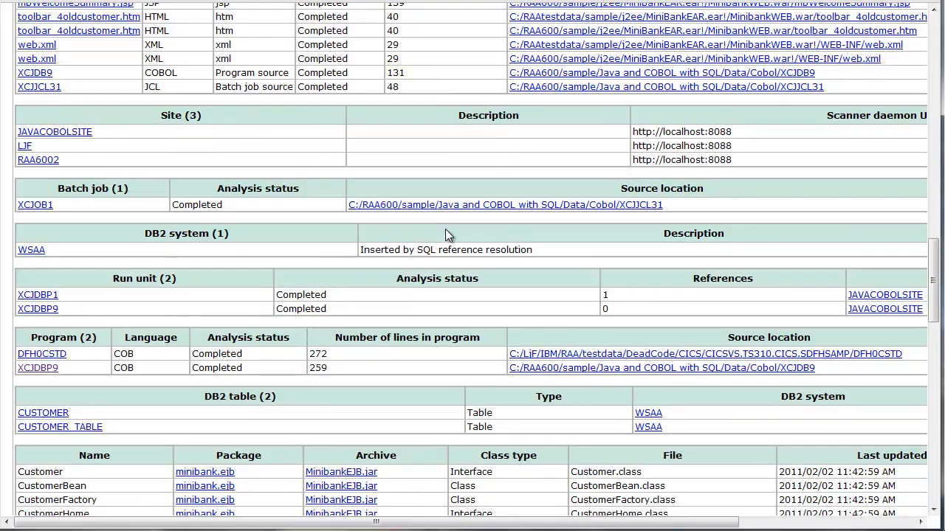
{"action": "scroll", "scroll_direction": "down", "scroll_amount": 3}
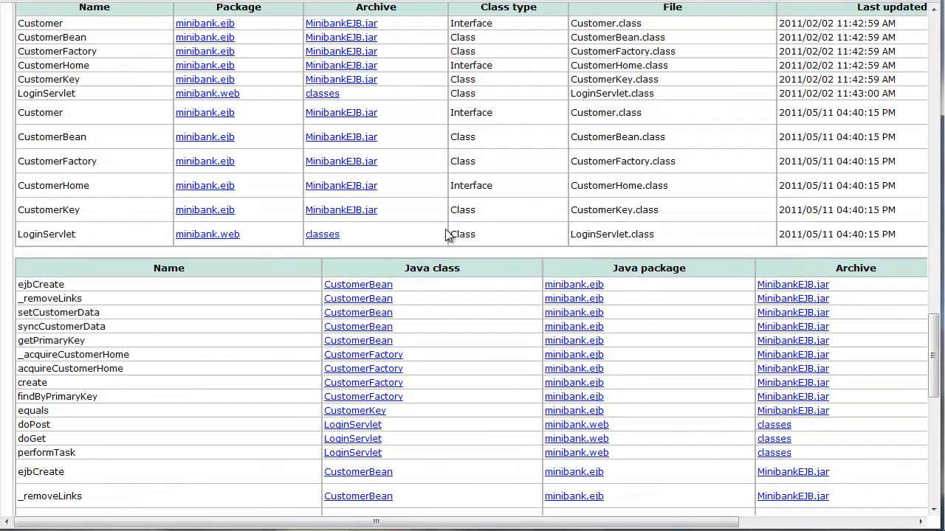
{"action": "scroll", "scroll_direction": "down", "scroll_amount": 3}
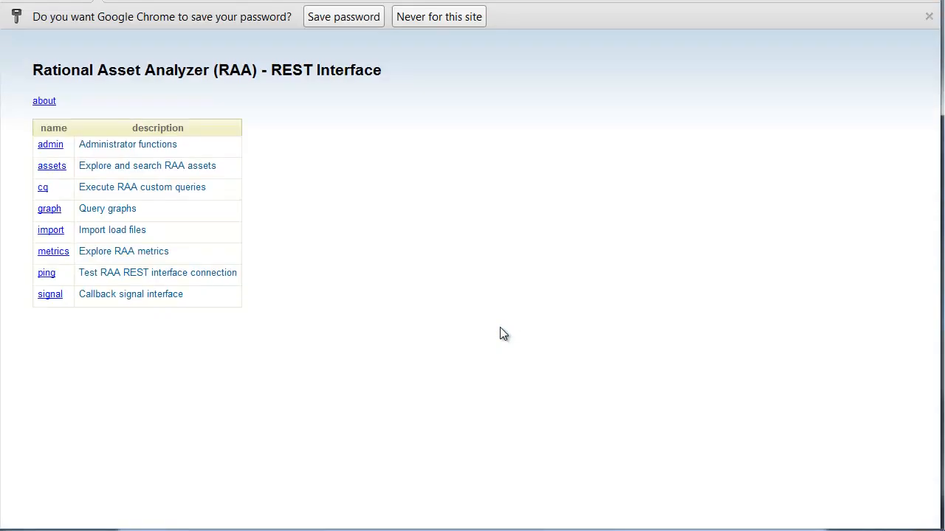
Browse the asset types and list all Program assets.
{"action": "left_click", "coordinate": [51, 165]}
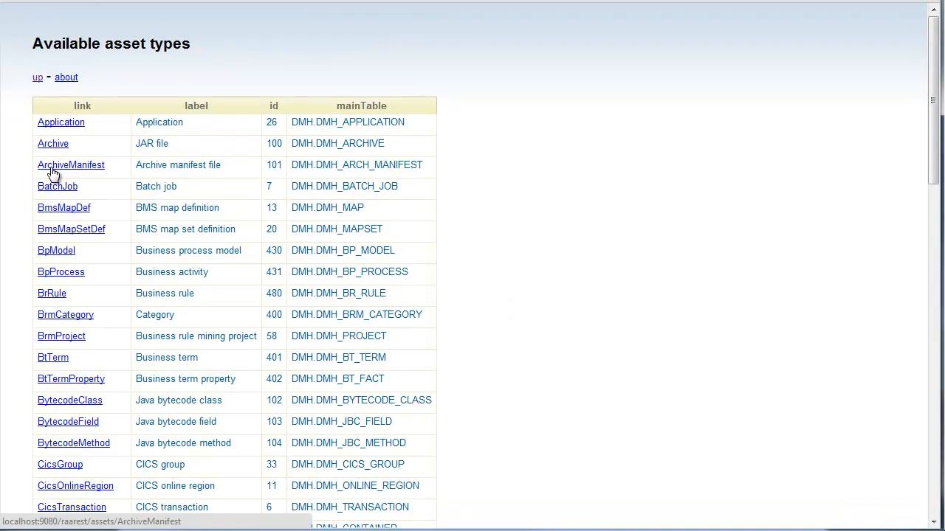
{"action": "mouse_move", "coordinate": [567, 170]}
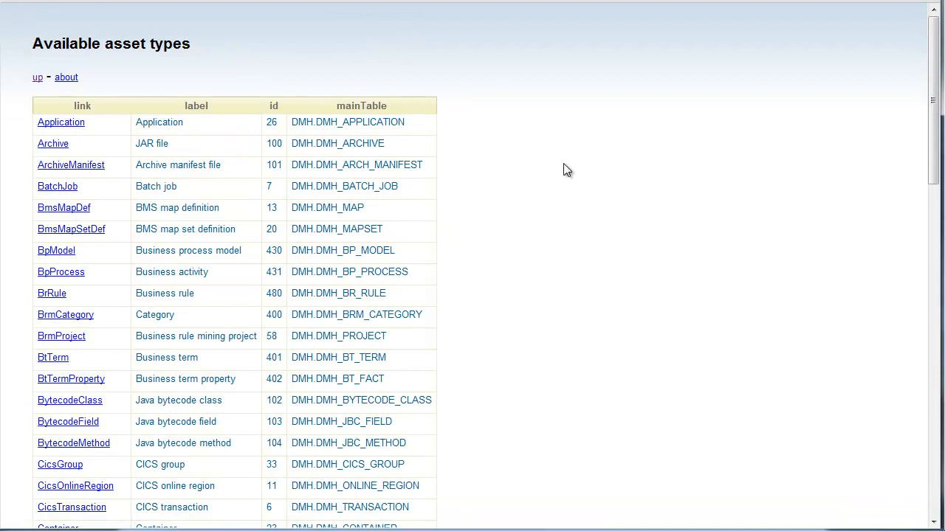
{"action": "scroll", "scroll_direction": "down", "scroll_amount": 3}
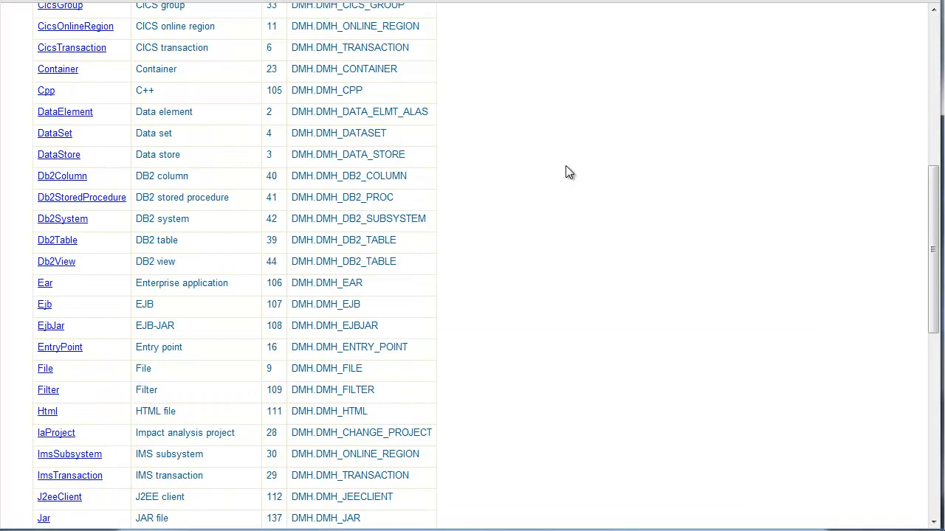
{"action": "scroll", "scroll_direction": "down", "scroll_amount": 3}
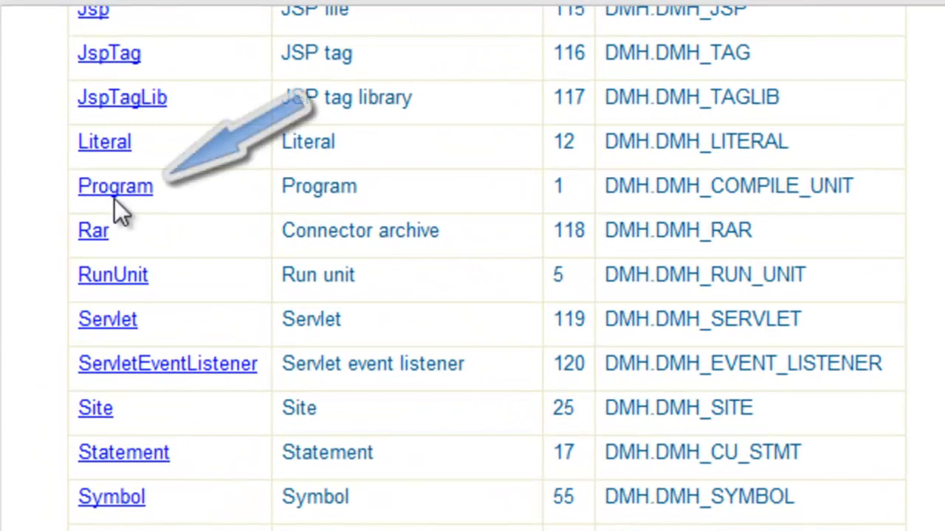
{"action": "left_click", "coordinate": [116, 186]}
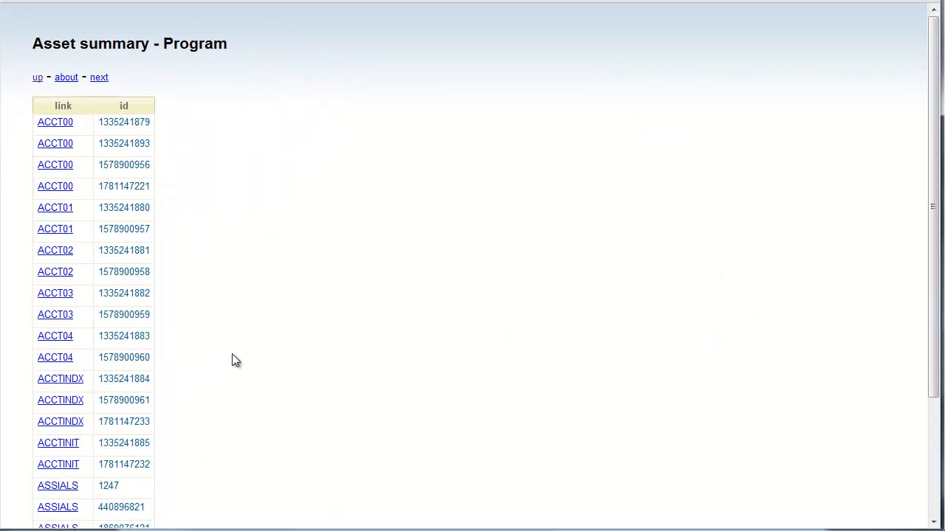
{"action": "left_click", "coordinate": [60, 378]}
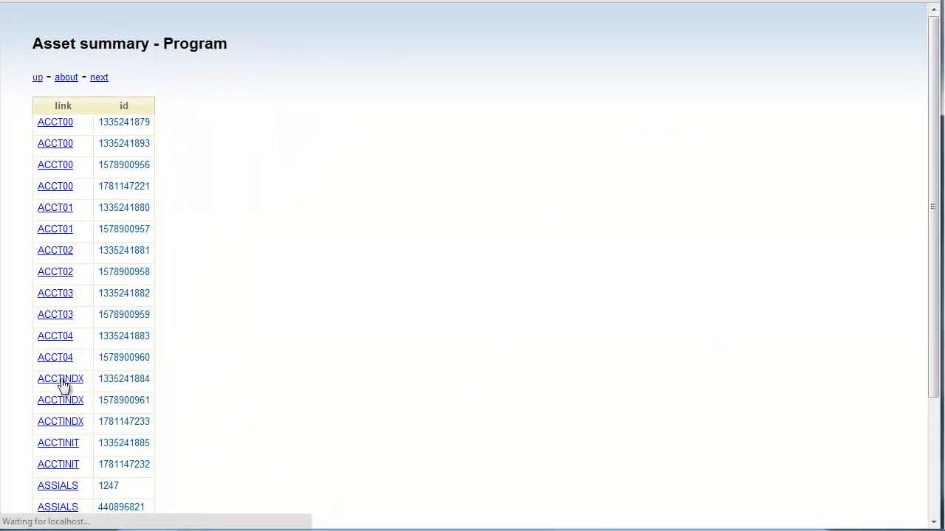
{"action": "left_click", "coordinate": [59, 378]}
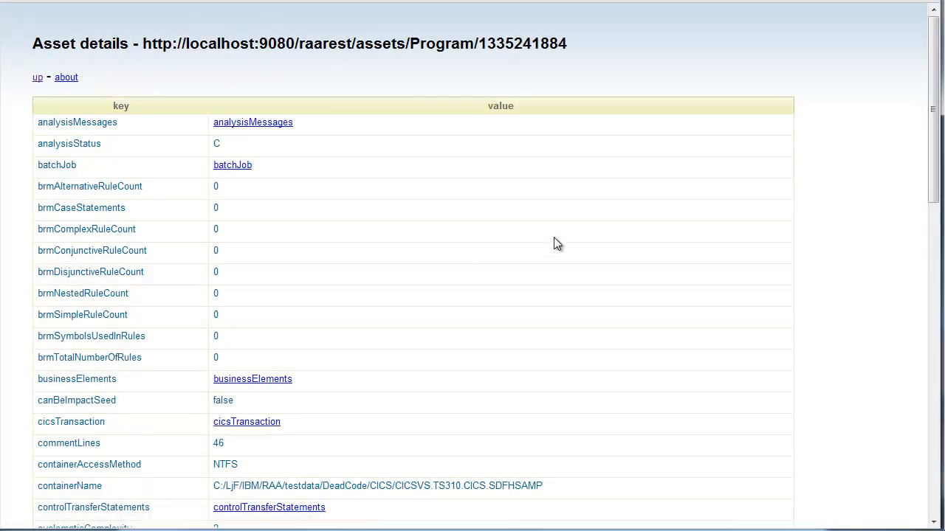
{"action": "mouse_move", "coordinate": [847, 192]}
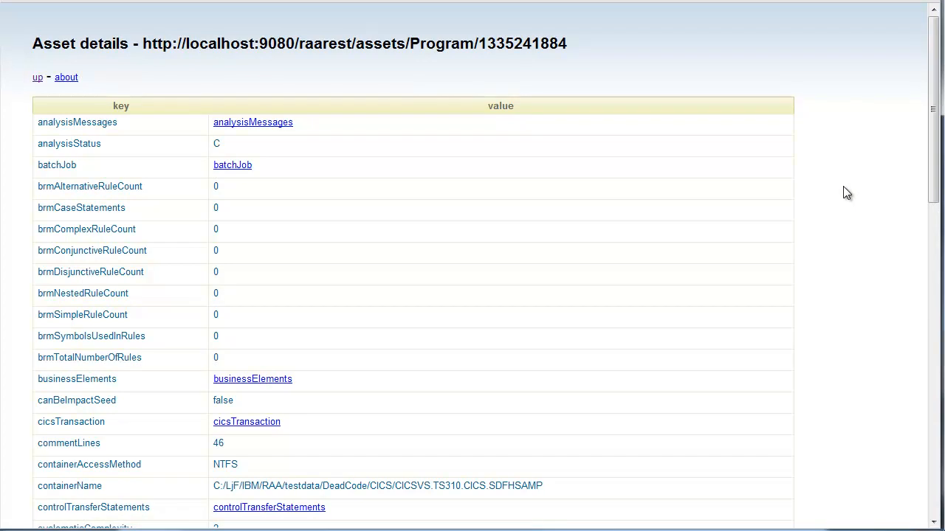